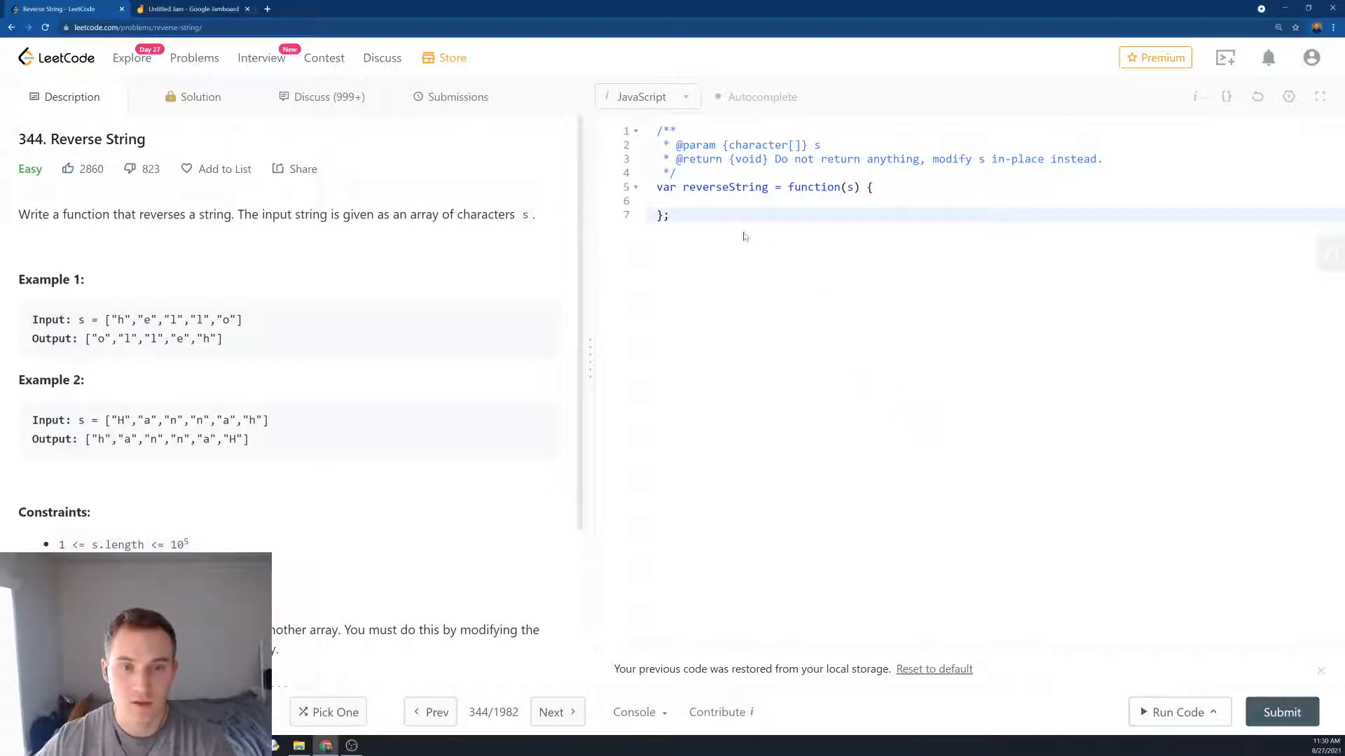
- Hand-draw the array [h,e,l,l,o] and brackets for the reversed [o,l,l,e,h] beneath it
click(670, 214)
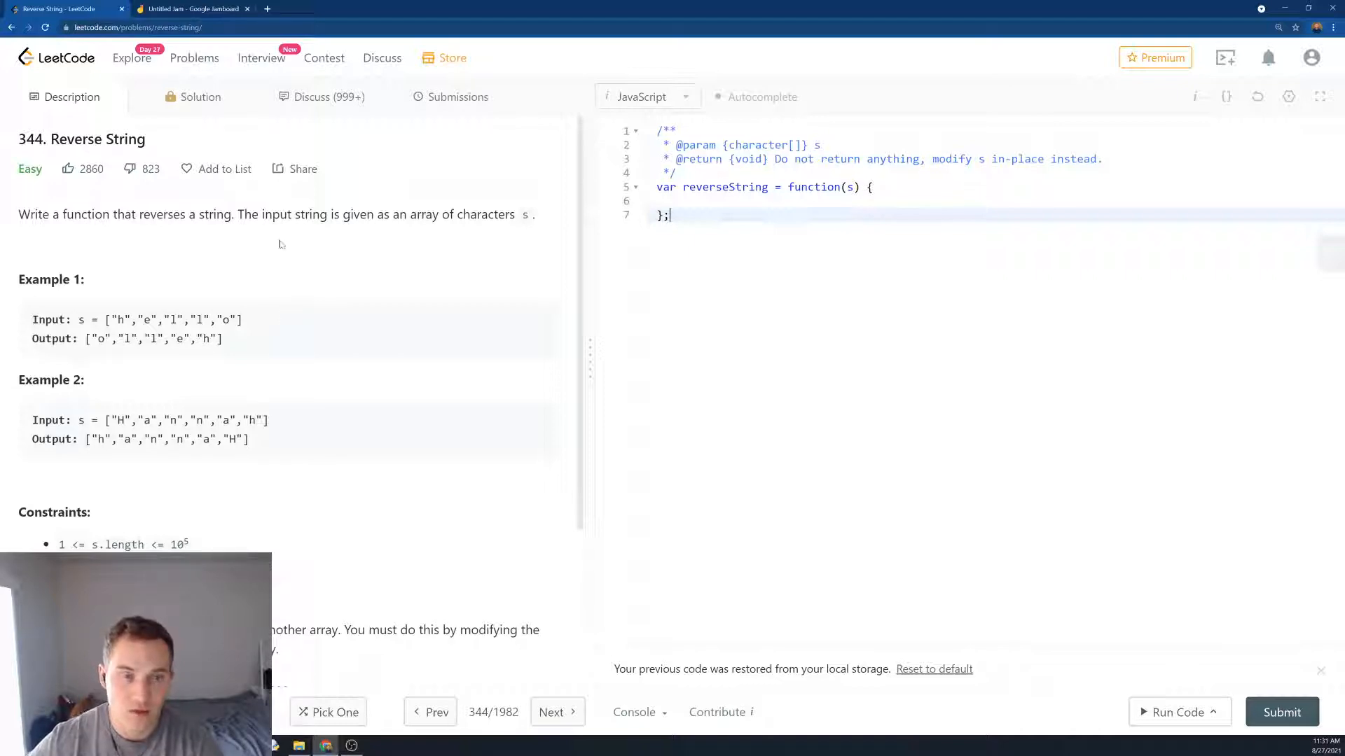
click(193, 9)
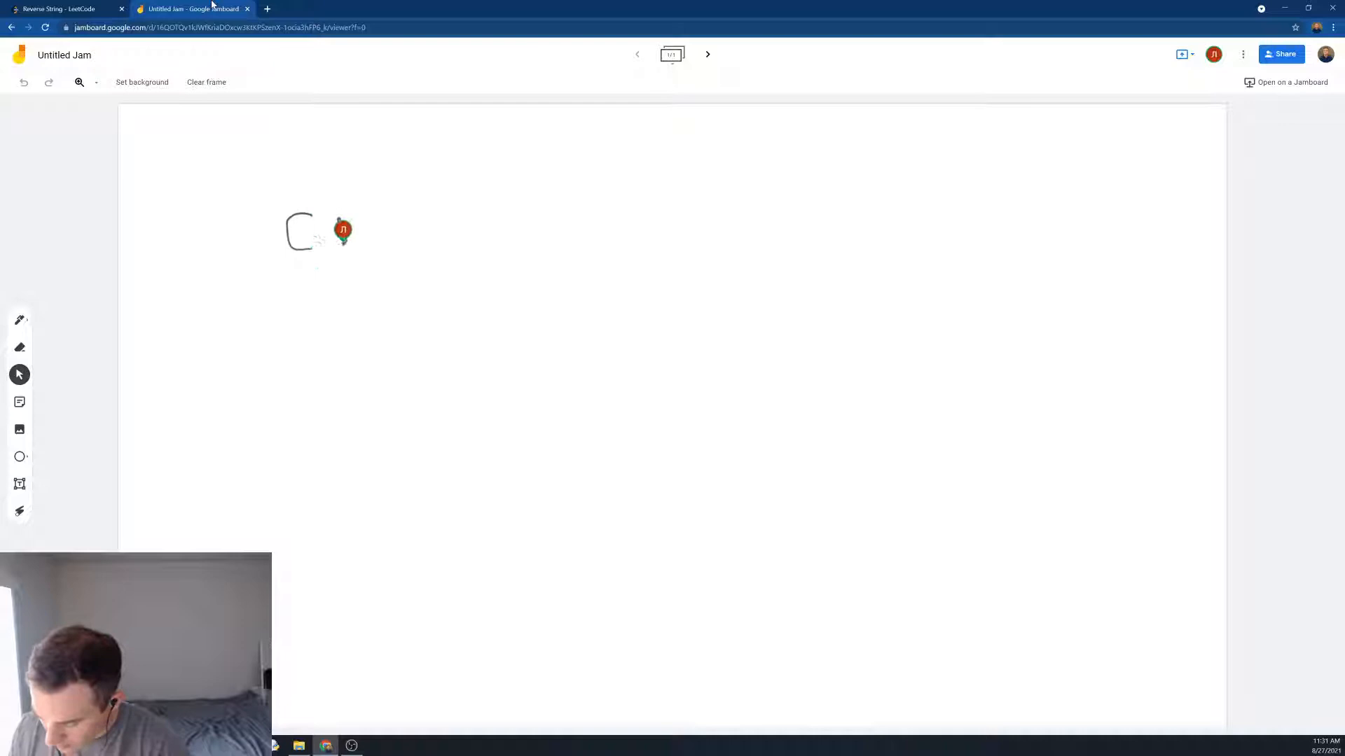
drag(335, 231, 464, 231)
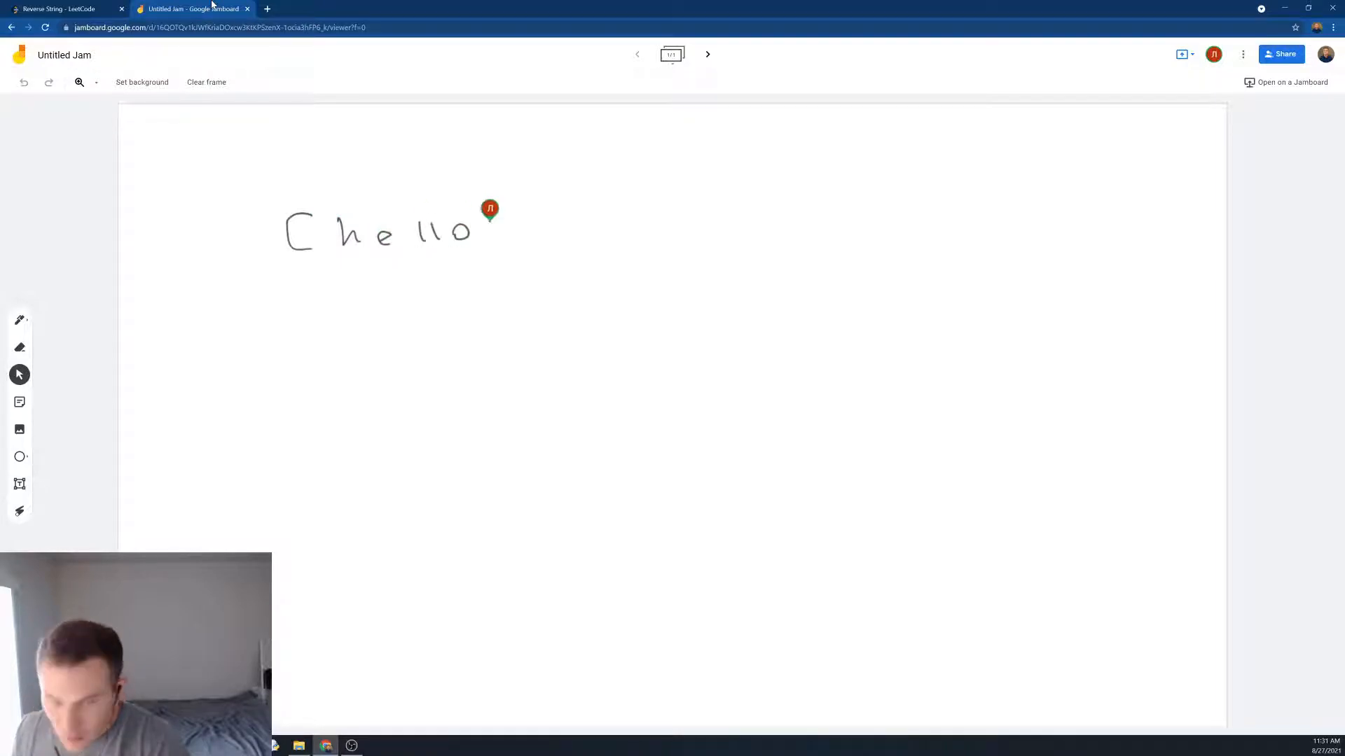
drag(493, 210, 505, 258)
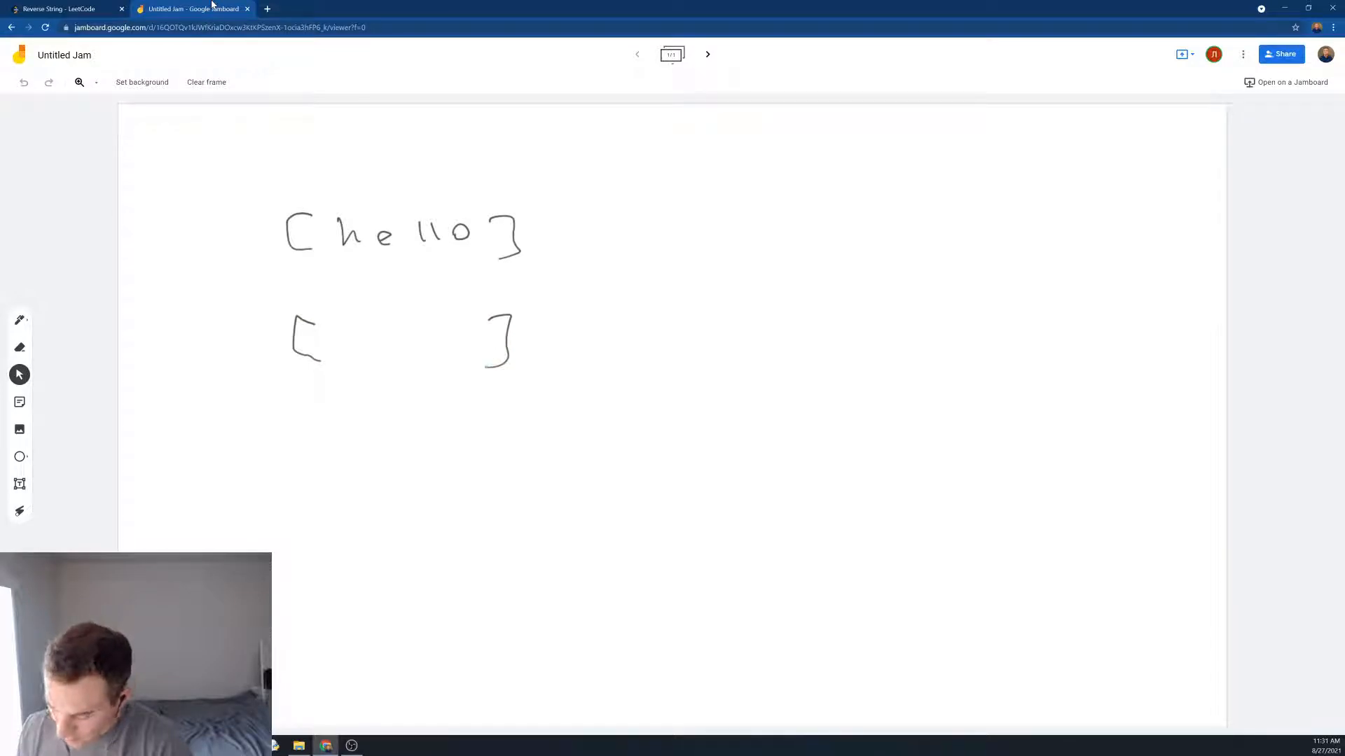
drag(463, 253, 342, 312)
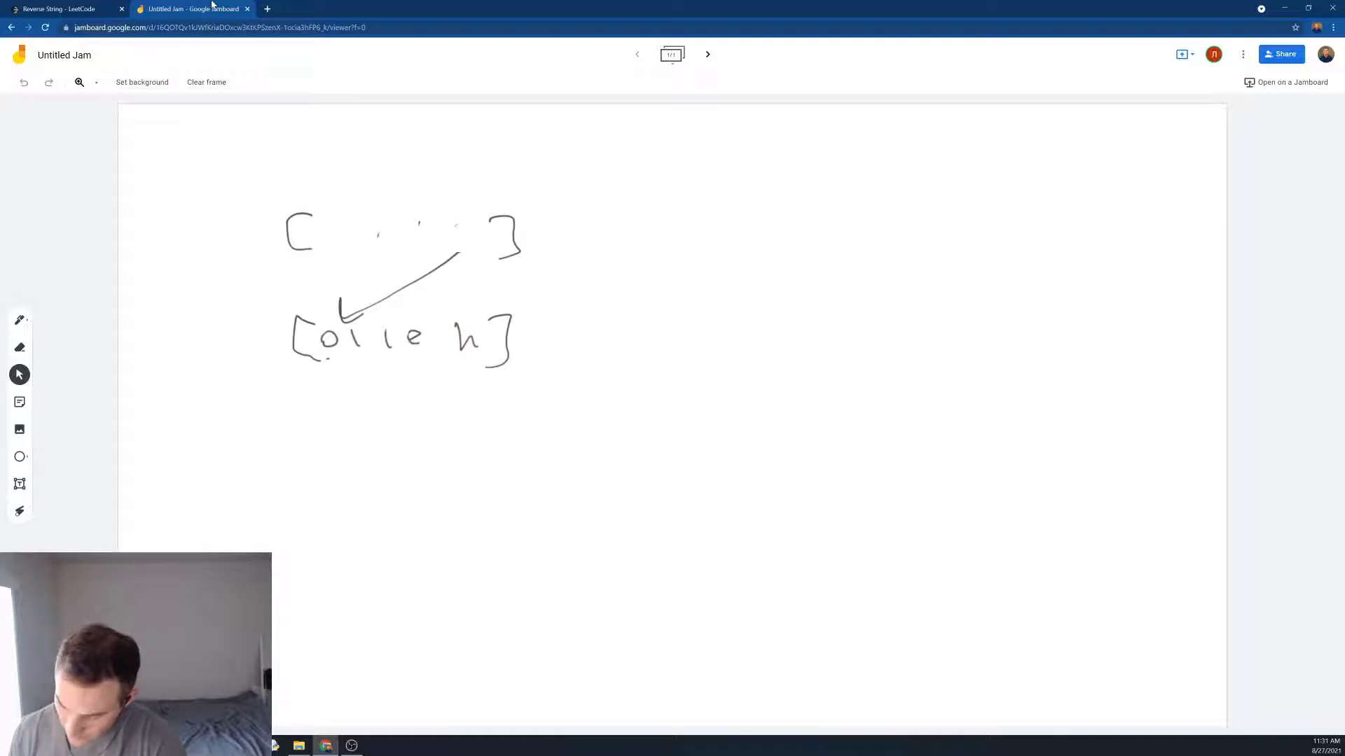
mouse_move(500, 337)
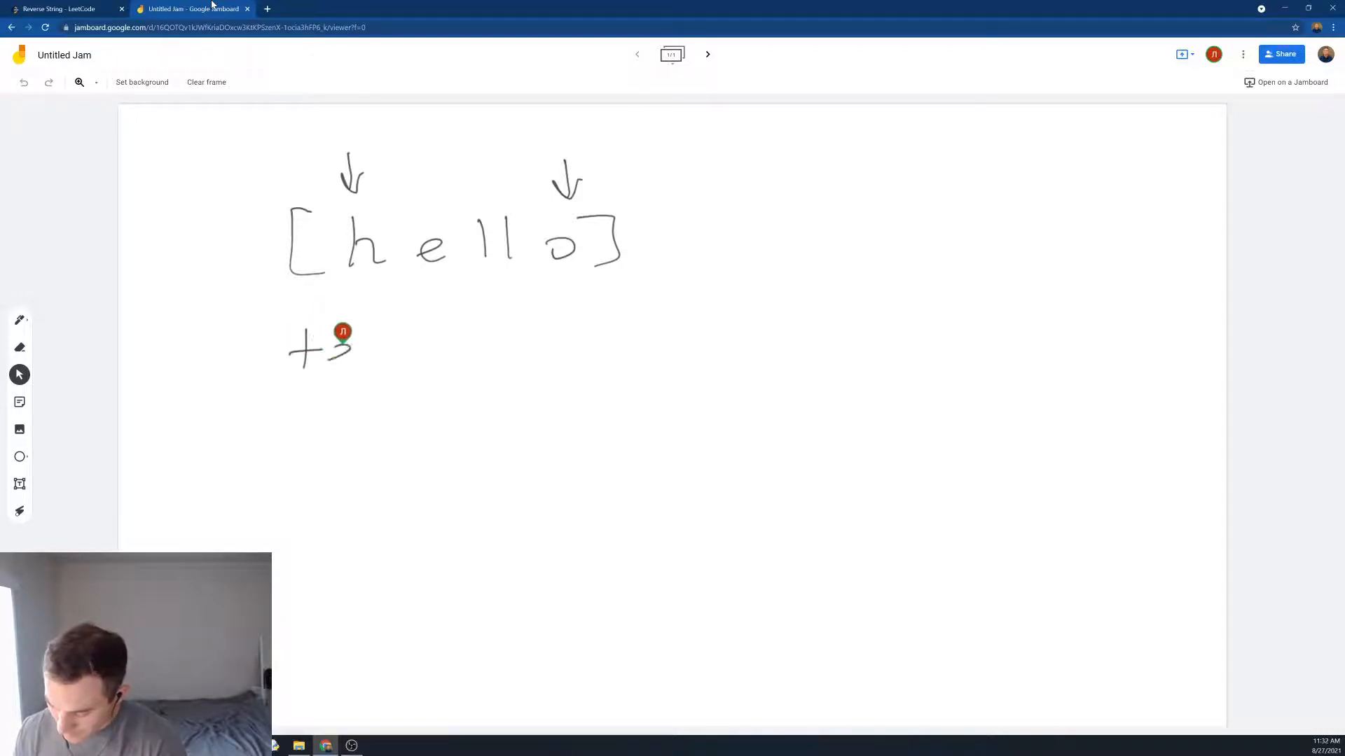
- Write temp = o under the array, swap the end letters, and write the result [olleh] below
drag(291, 351, 498, 355)
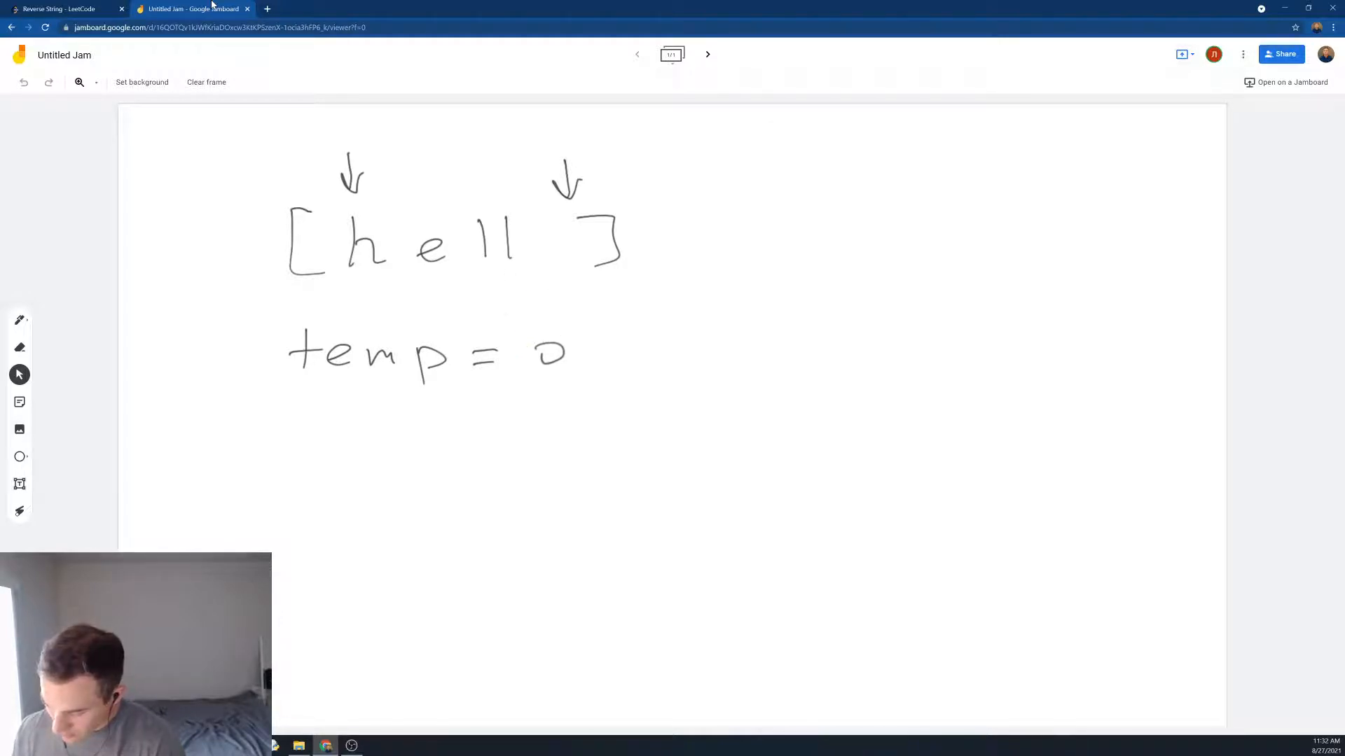
drag(364, 244, 557, 244)
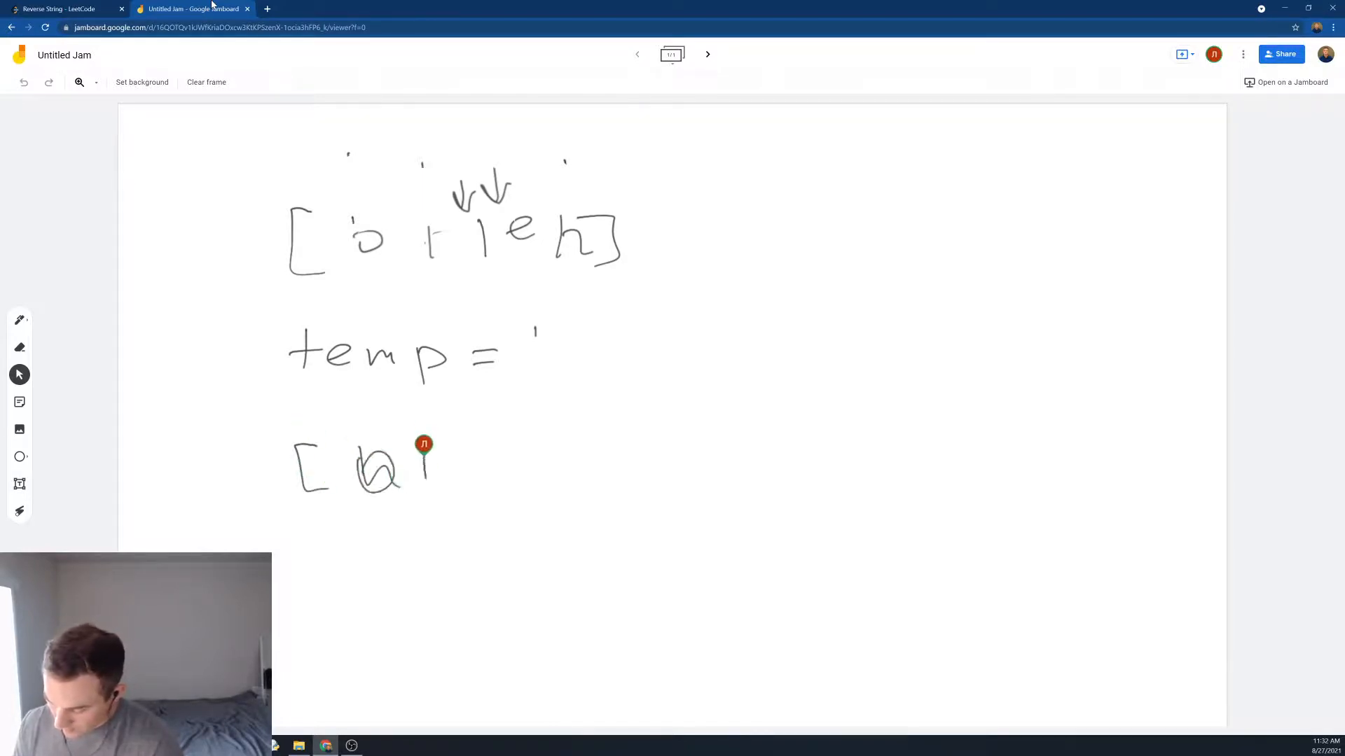
drag(421, 468, 587, 476)
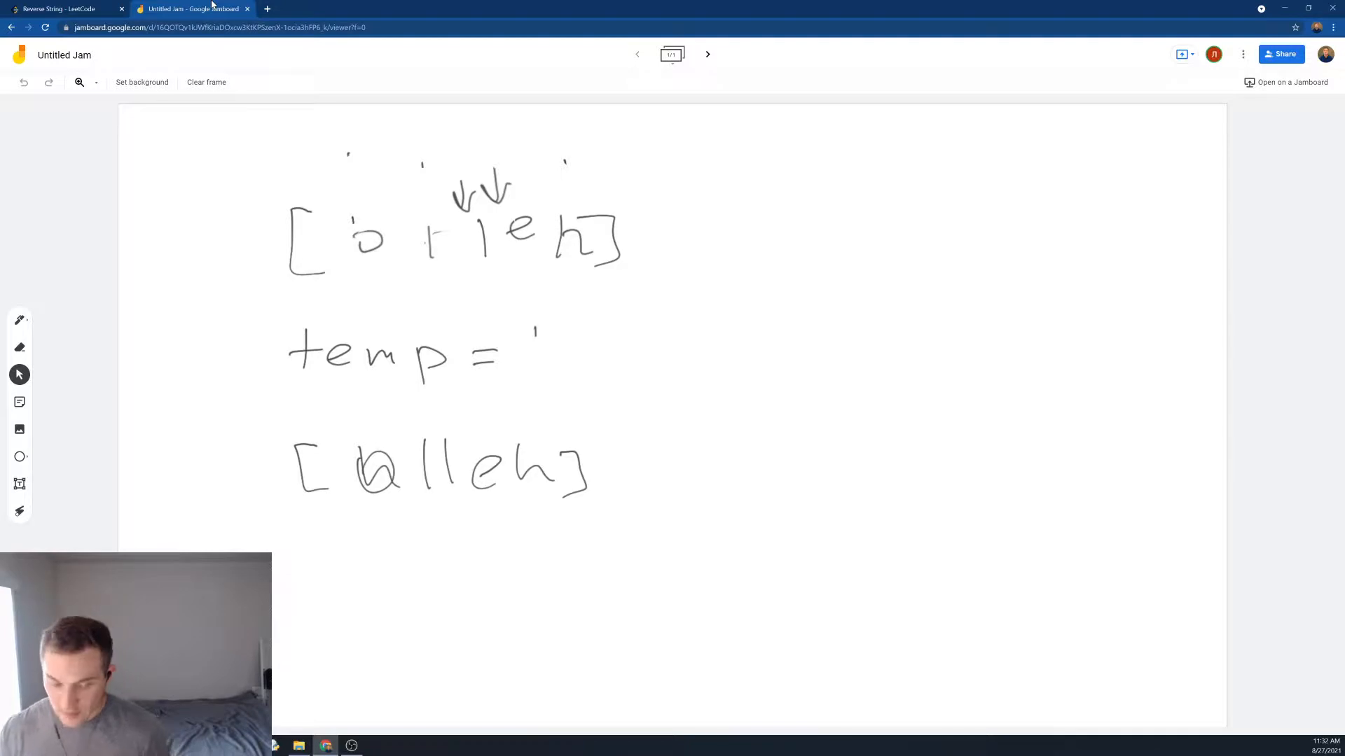
click(60, 8)
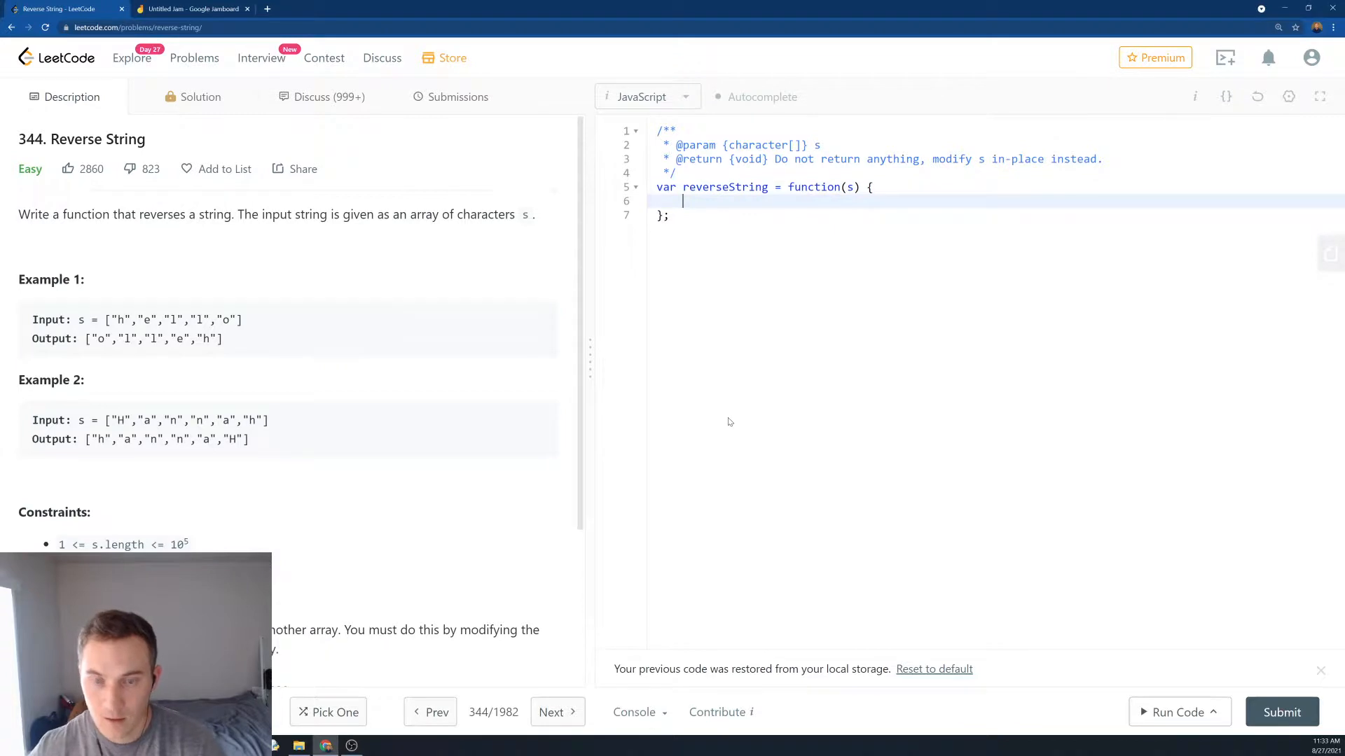
- Declare let left = 0, right = s.length - 1 at the top of reverseString
text(let left)
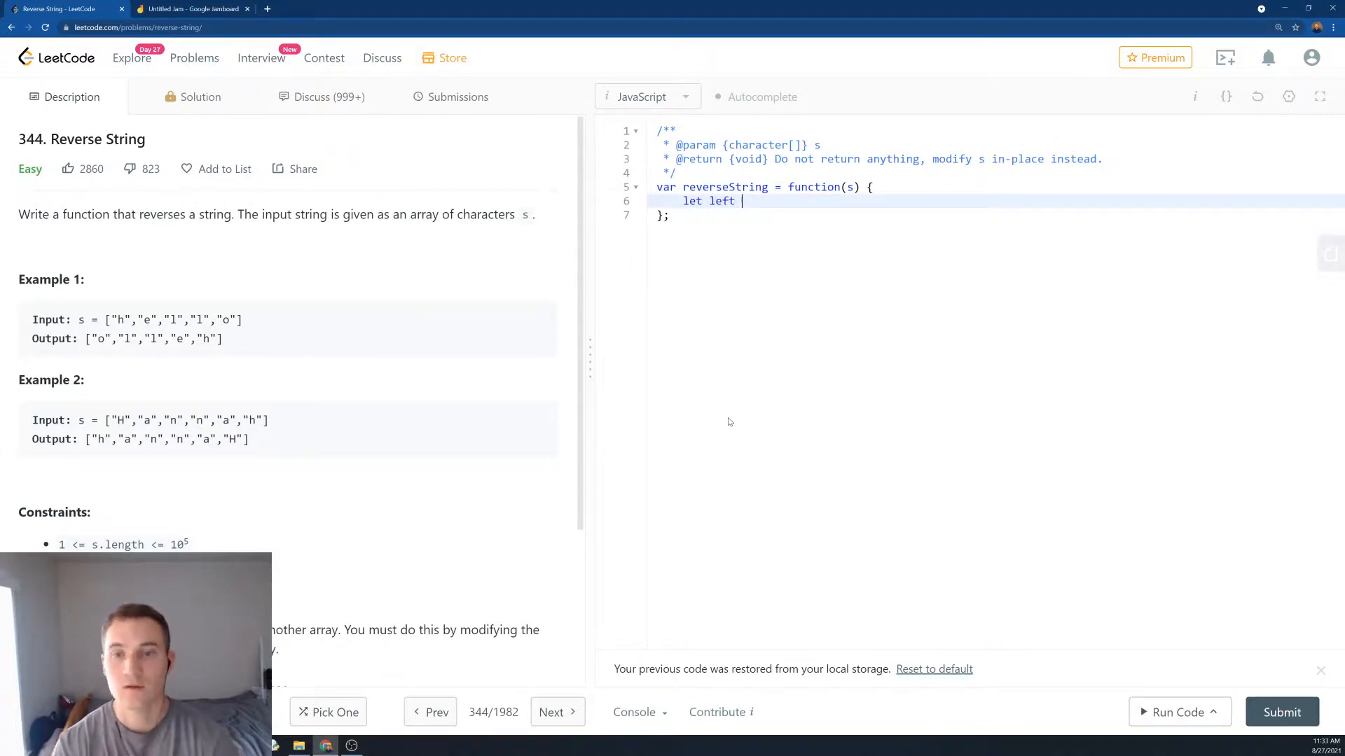
text(= 0)
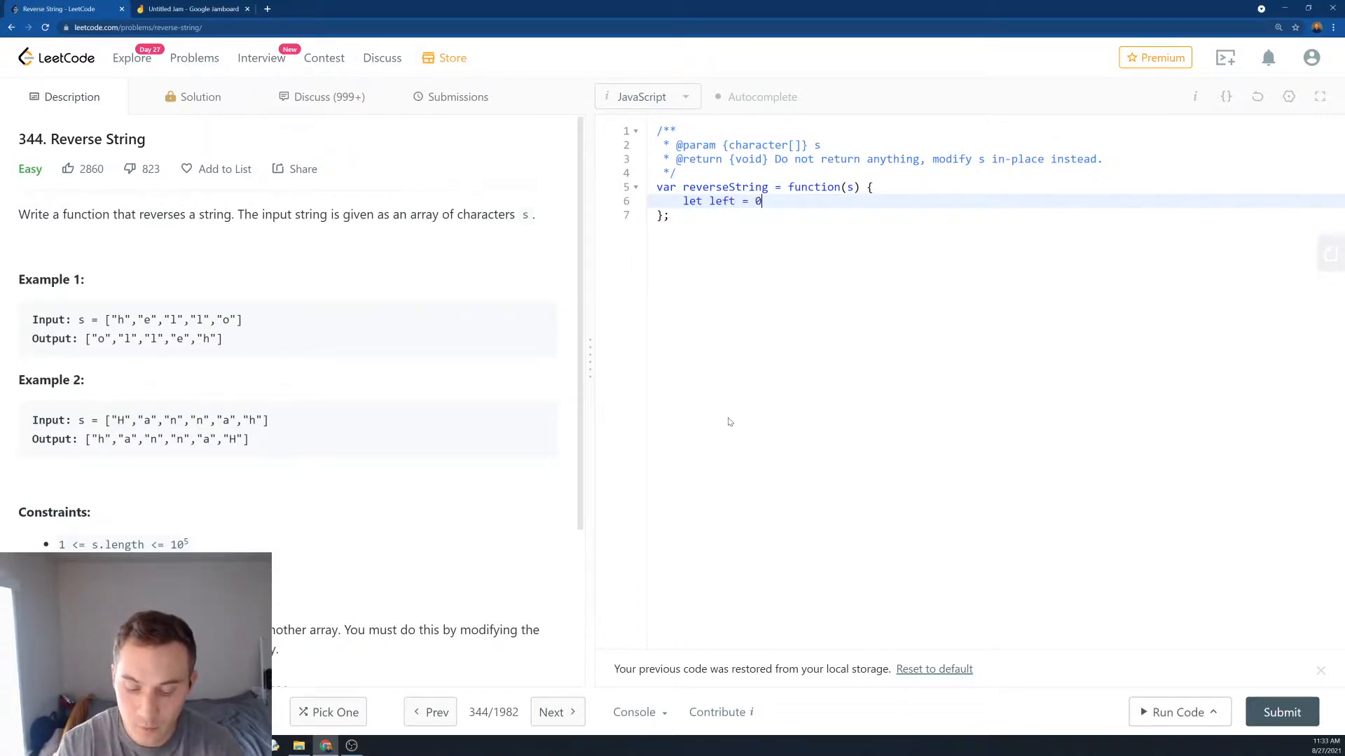
text(, right)
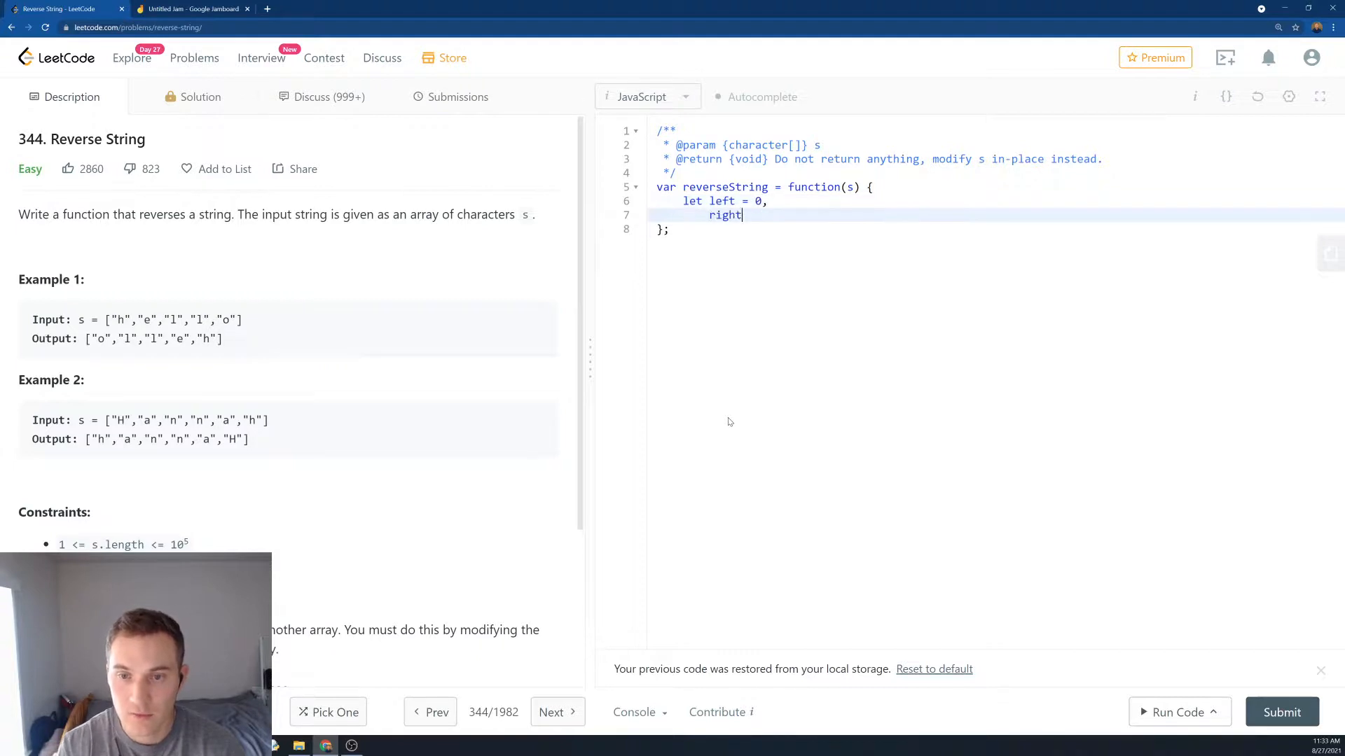
text(= s.)
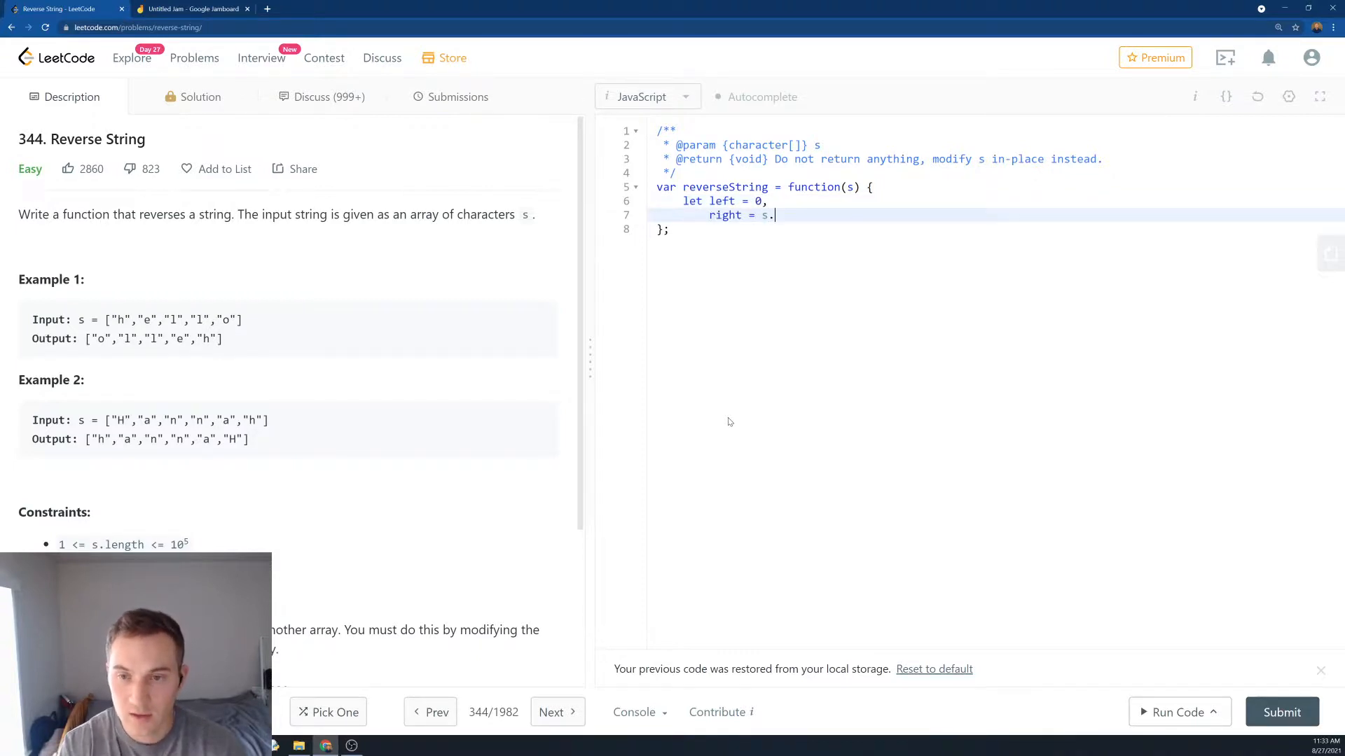
text(length)
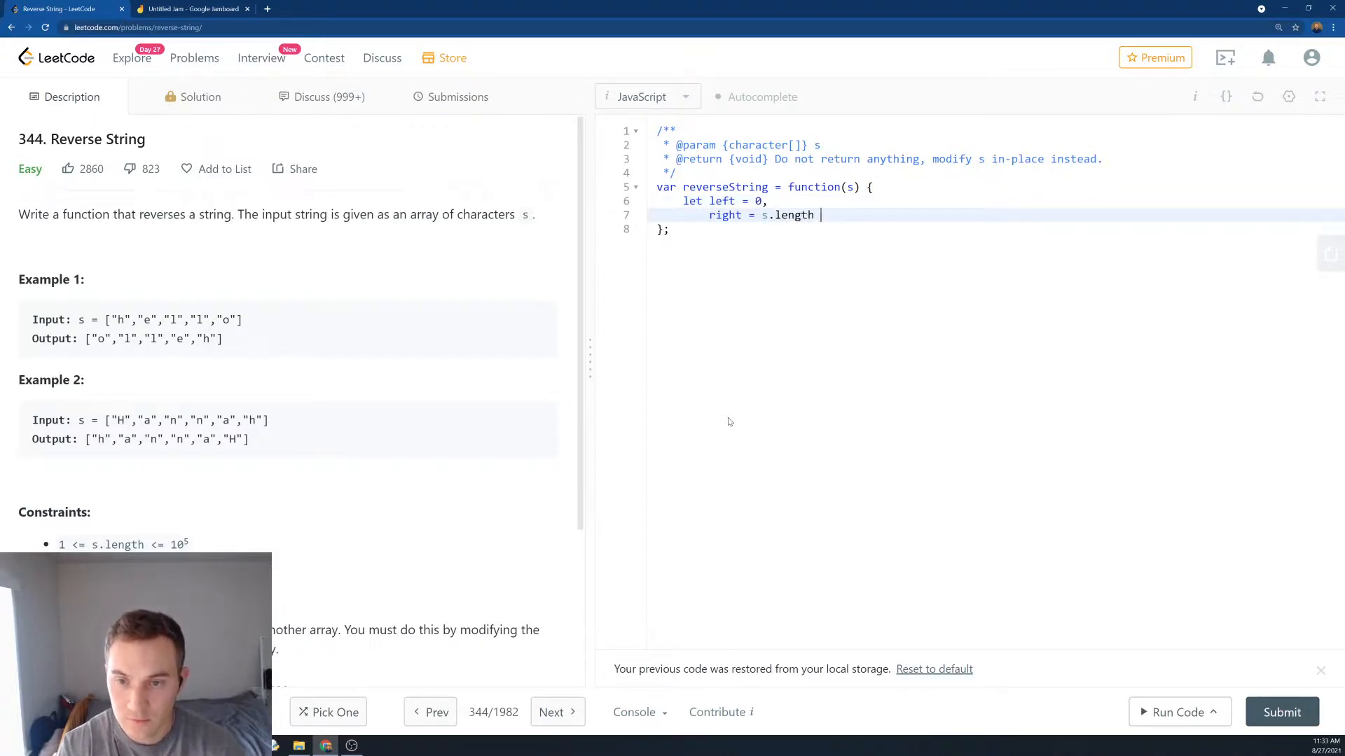
text(- 1)
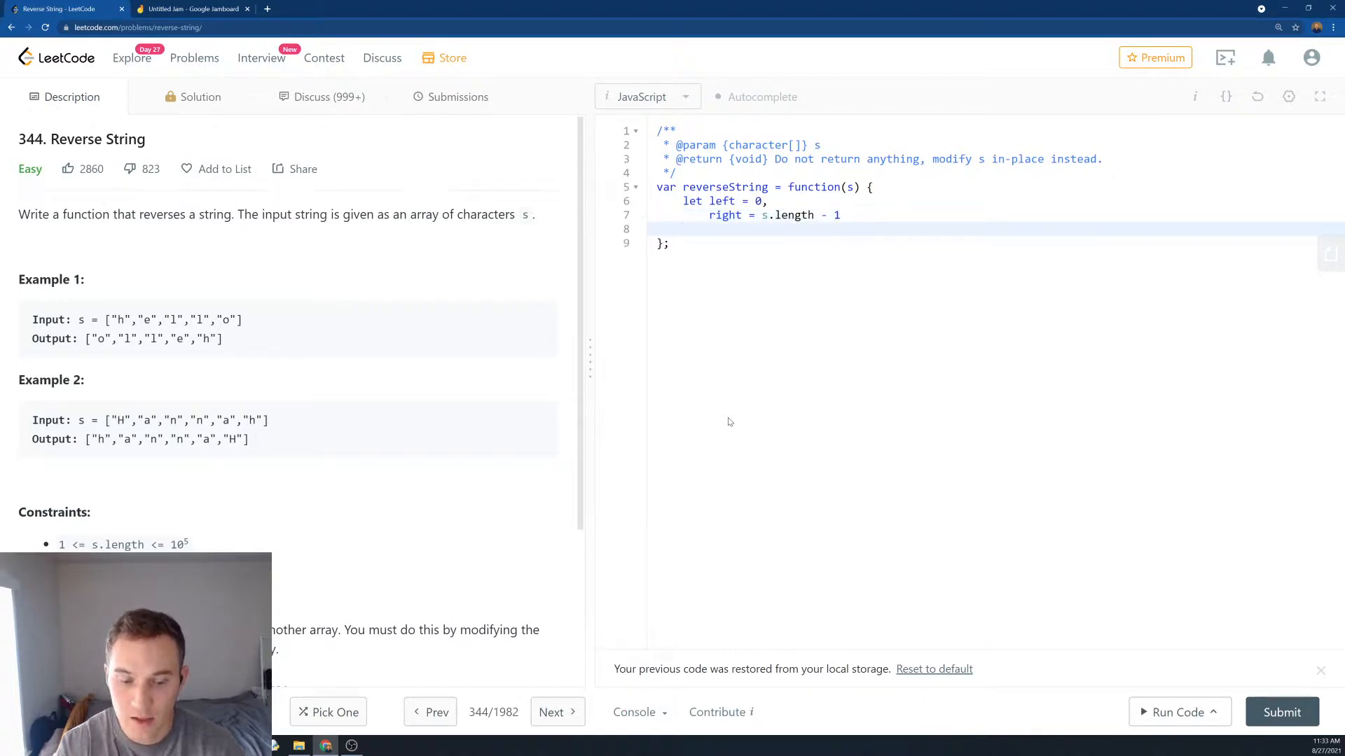
- Begin the loop while(left < right), correcting a mistyped (s) condition
text(eh)
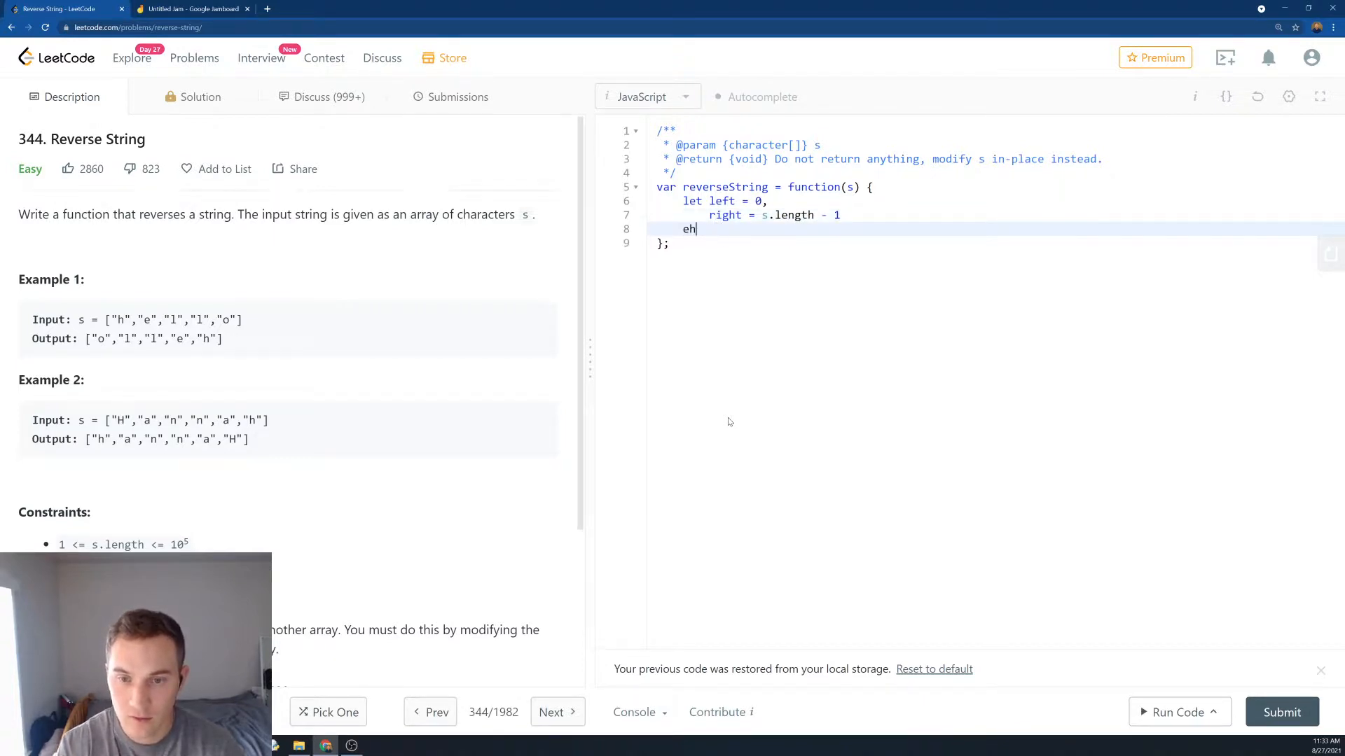
text(while)
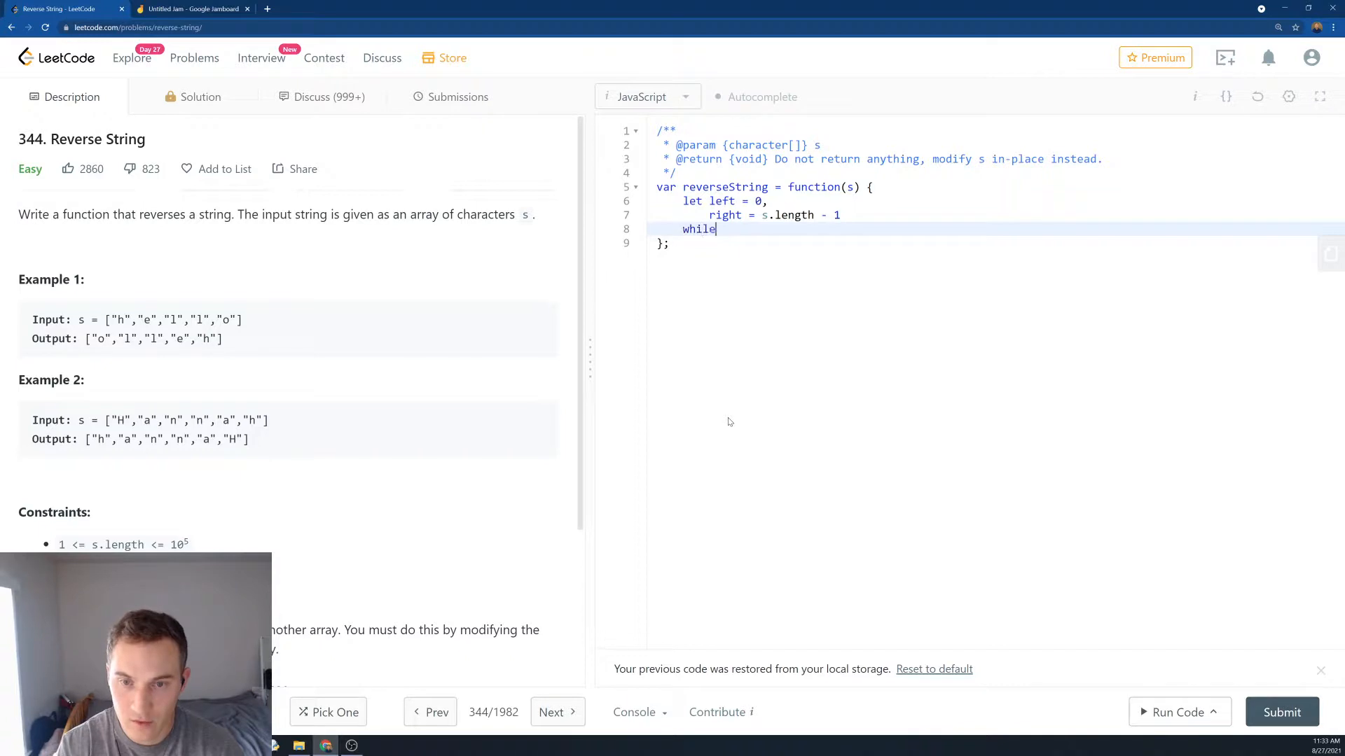
text((s))
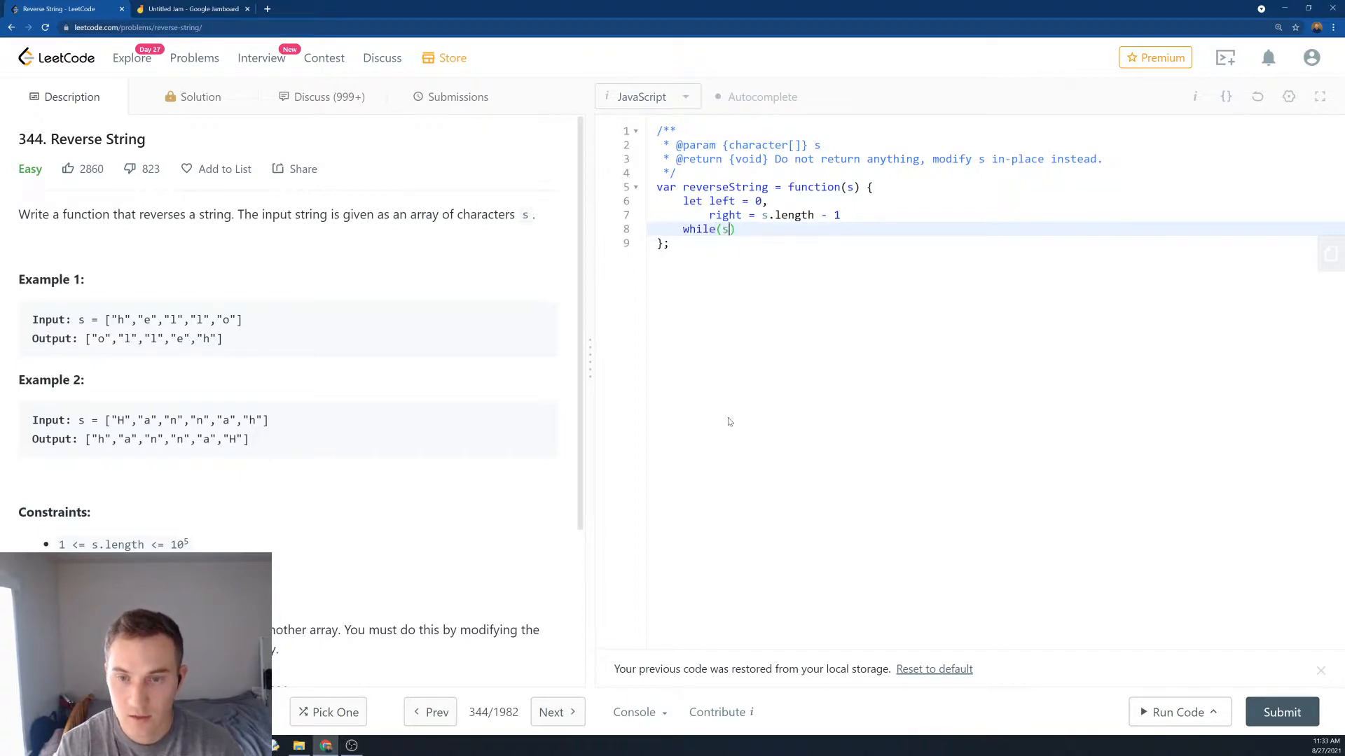
key(Backspace)
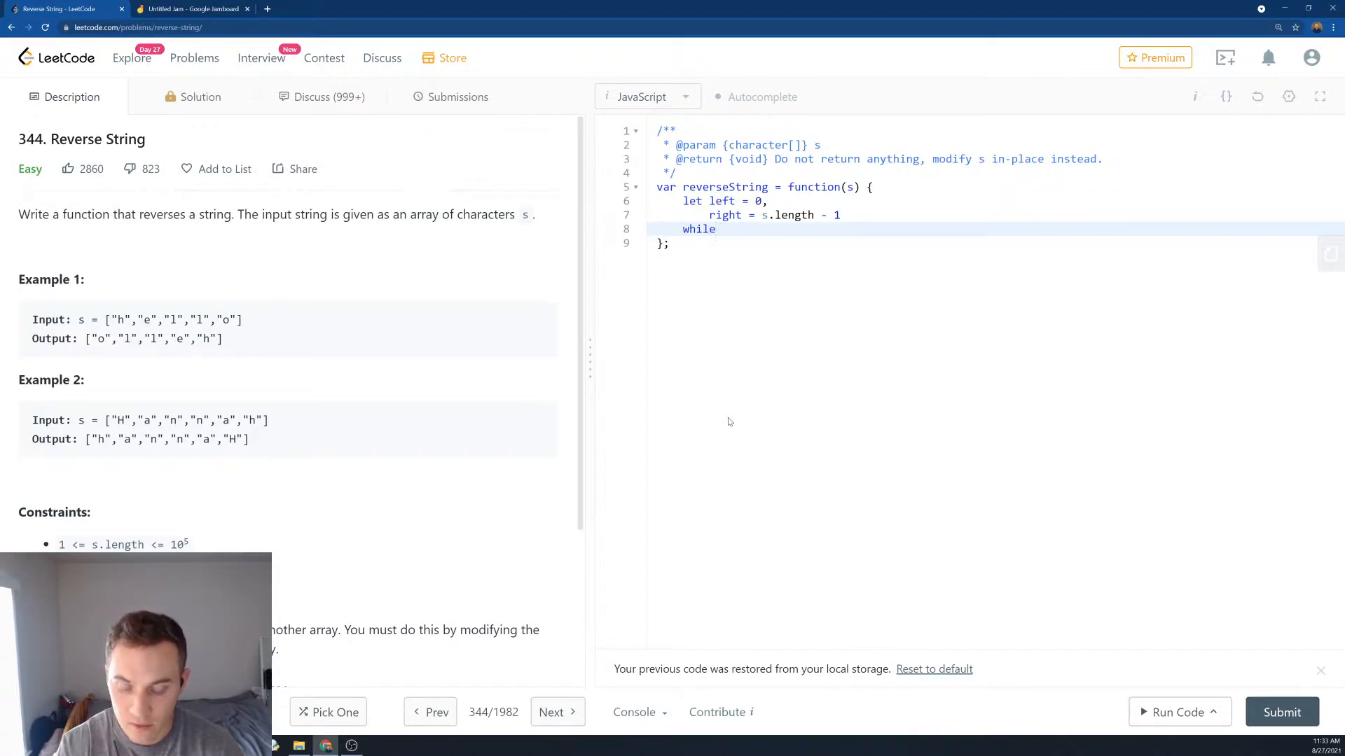
text((left ))
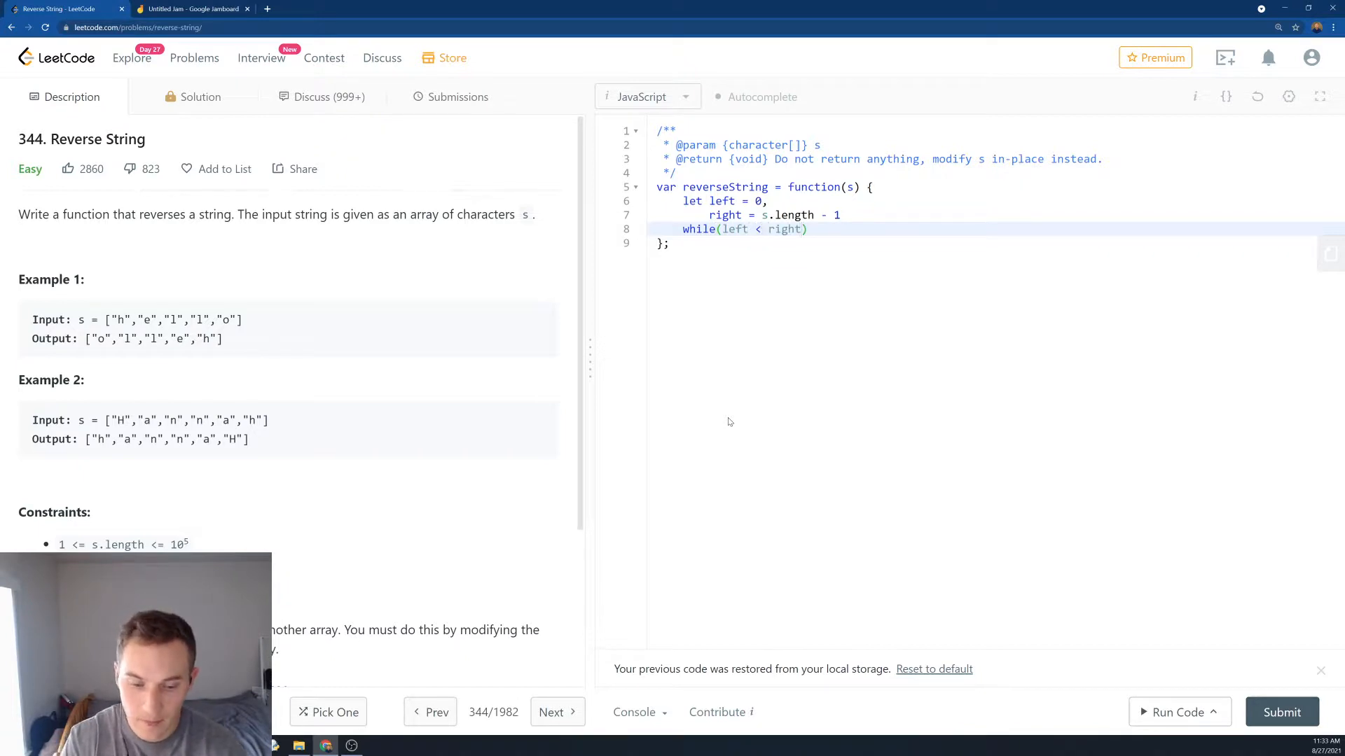
- Inside the loop swap via temp = s[right], s[right] = s[left], s[left] = temp
text(){)
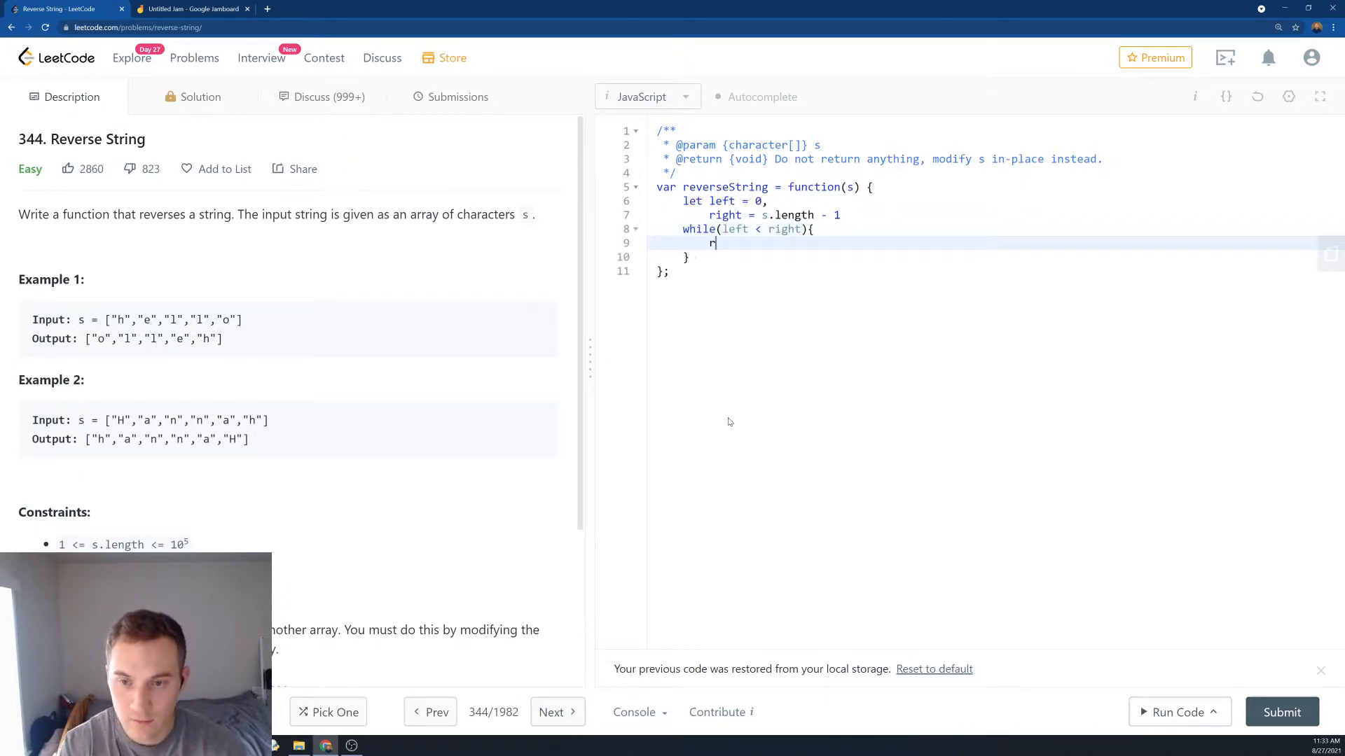
text(emp=)
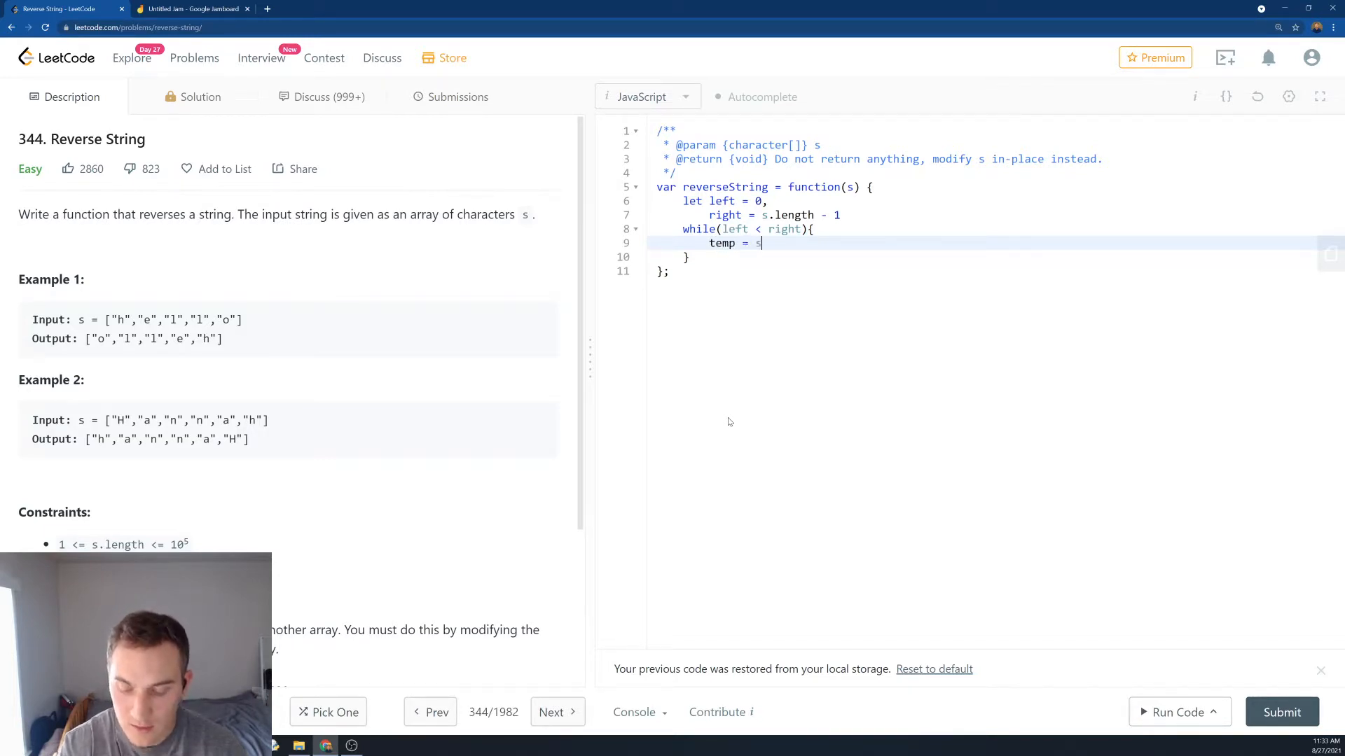
text([right])
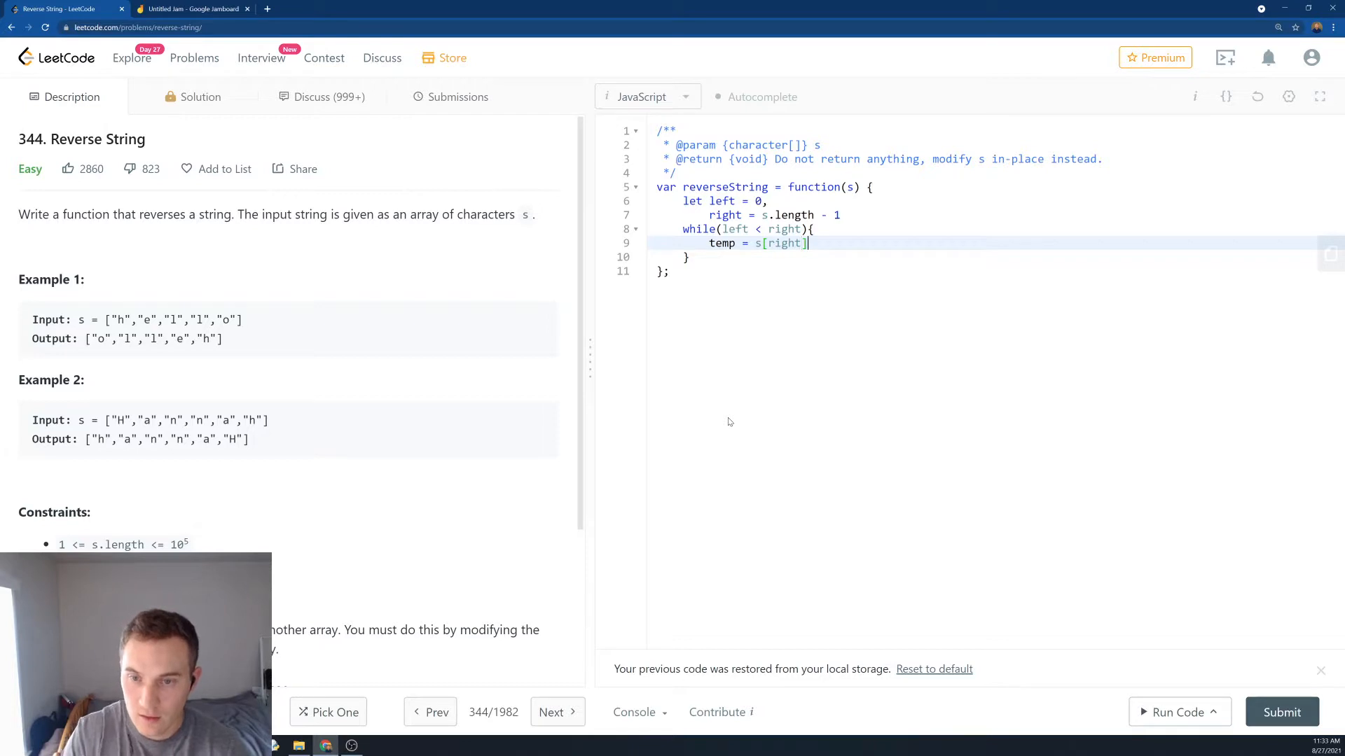
text(s[i])
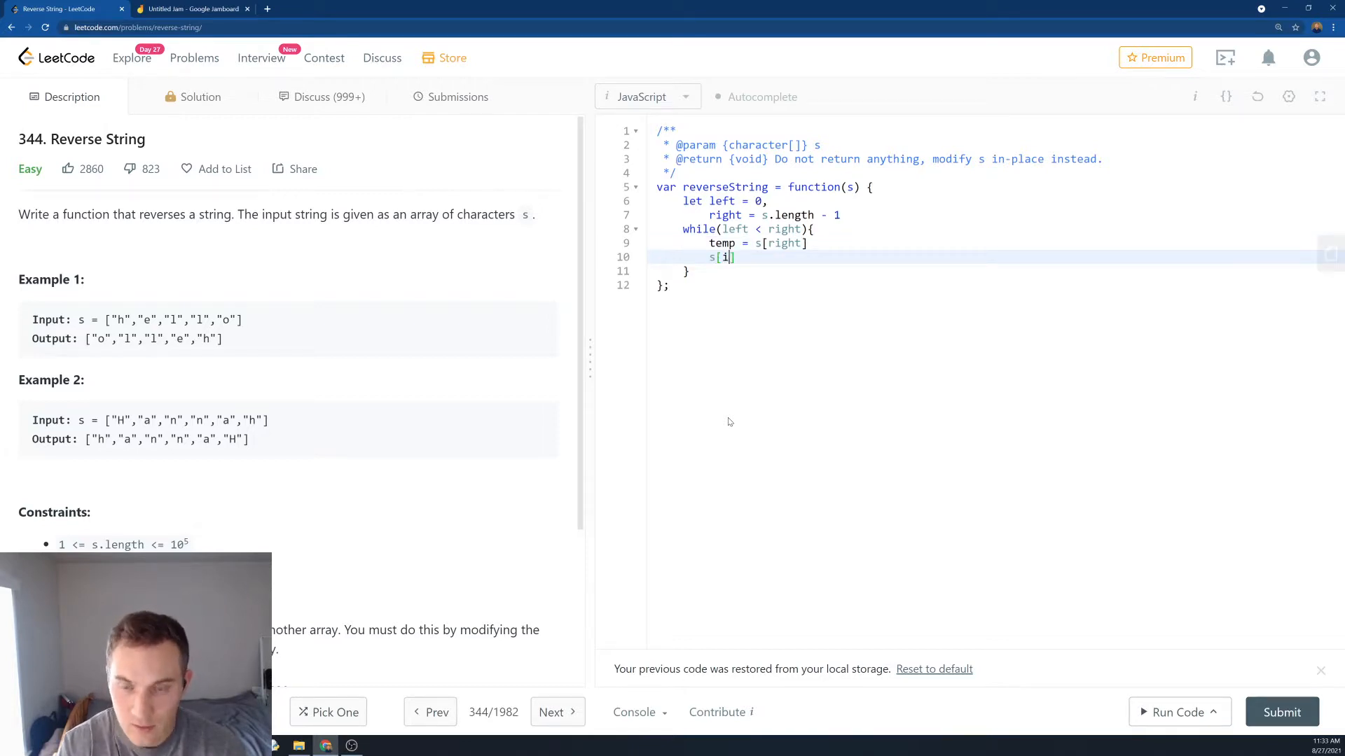
text(r)
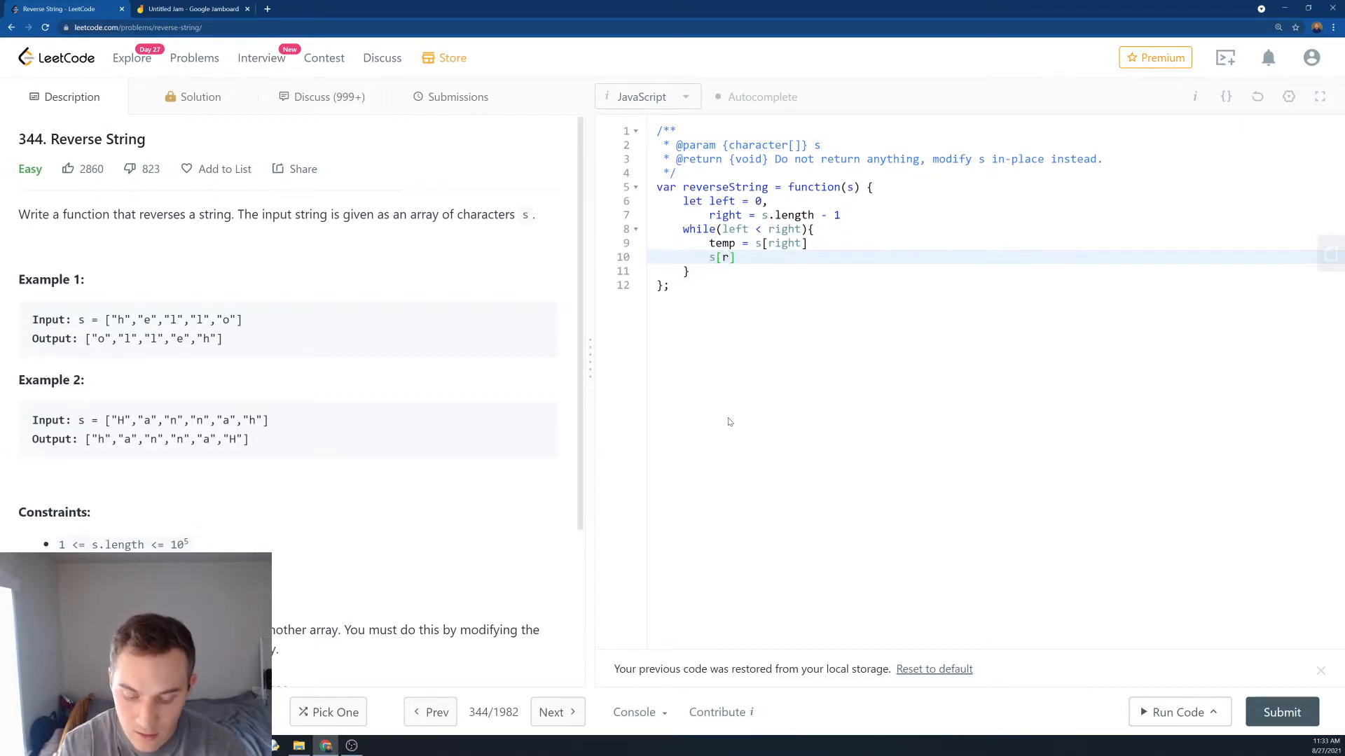
text(ight)
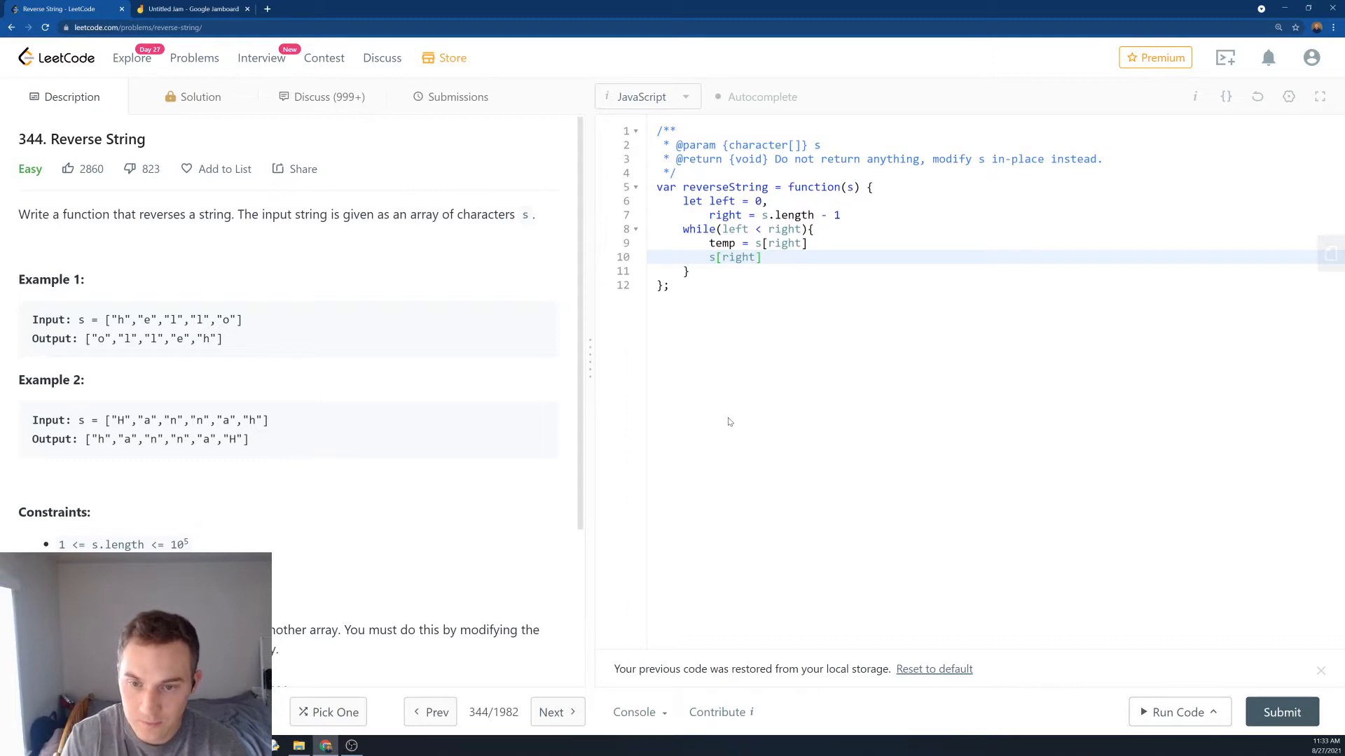
text(= s[])
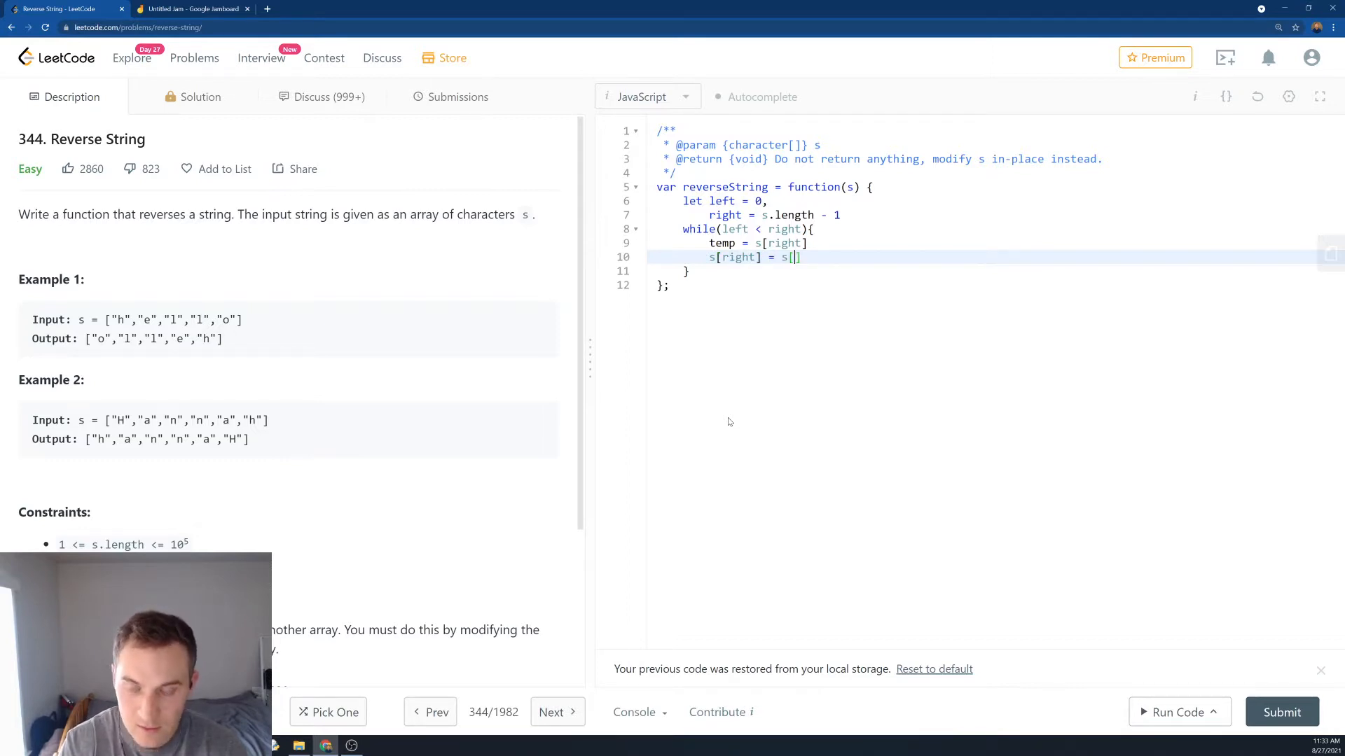
text(left])
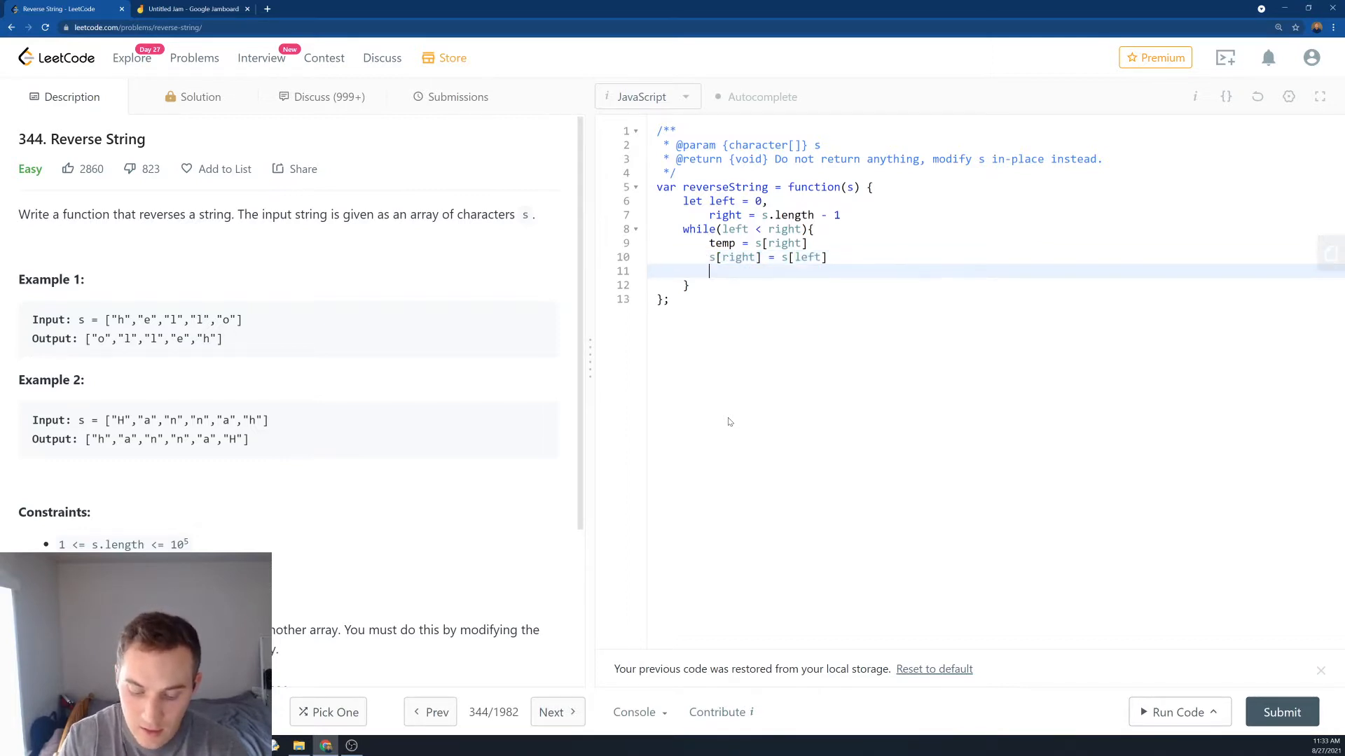
text(s[left] = temp)
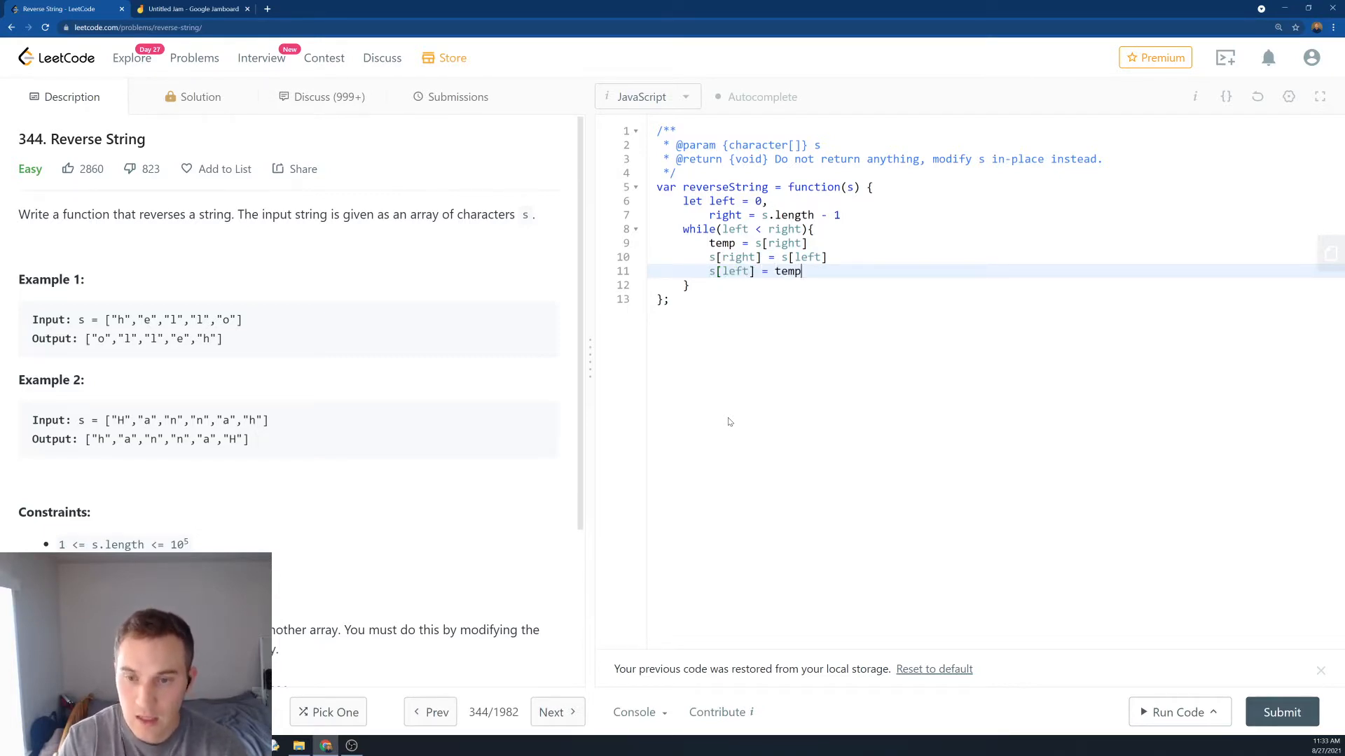
- Advance left++ and right--, return s, and submit the solution
text(lef)
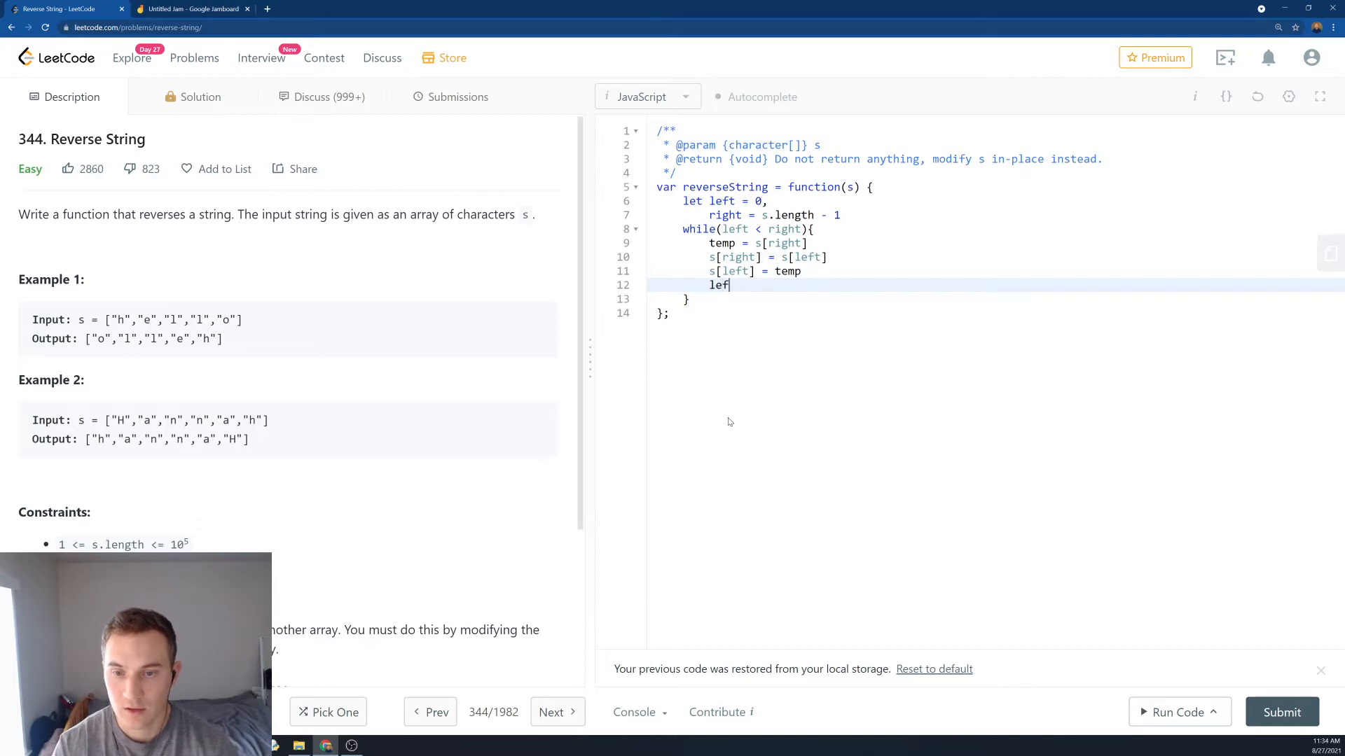
text(t++)
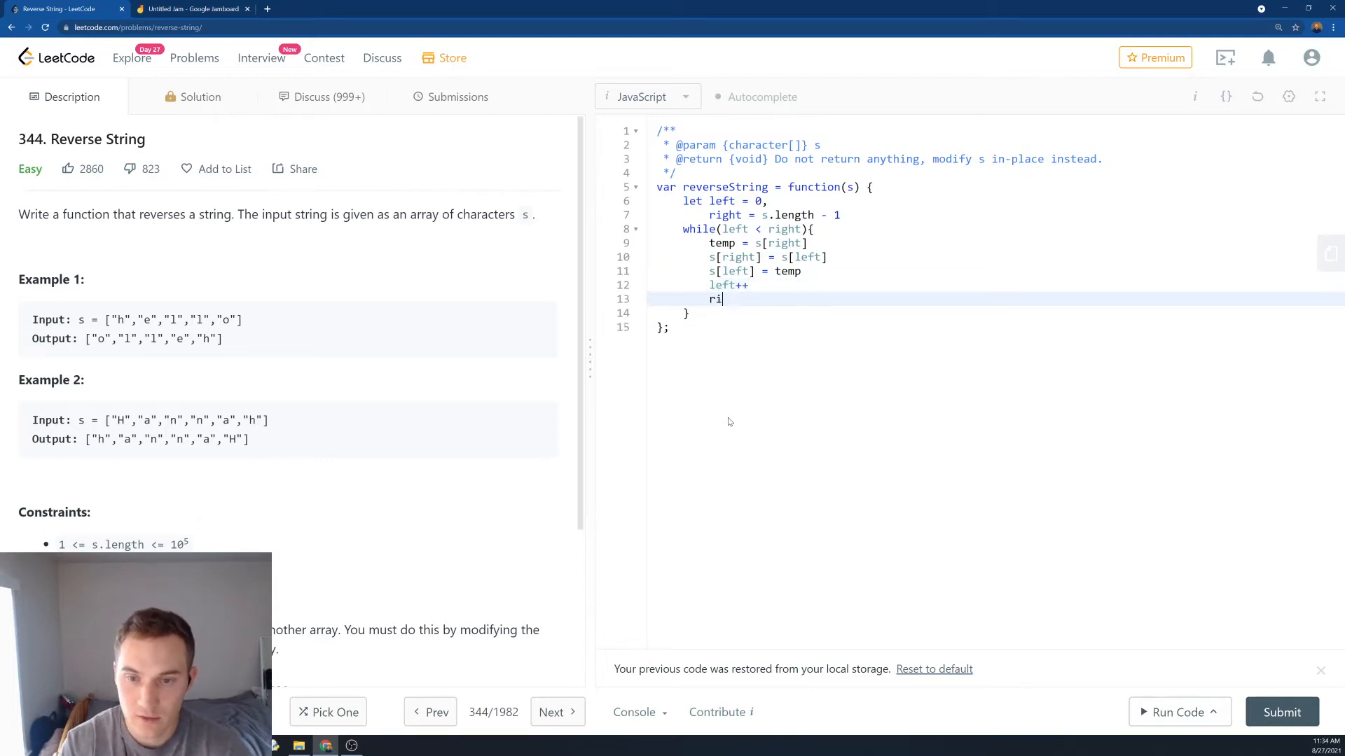
text(ght--)
text(return s)
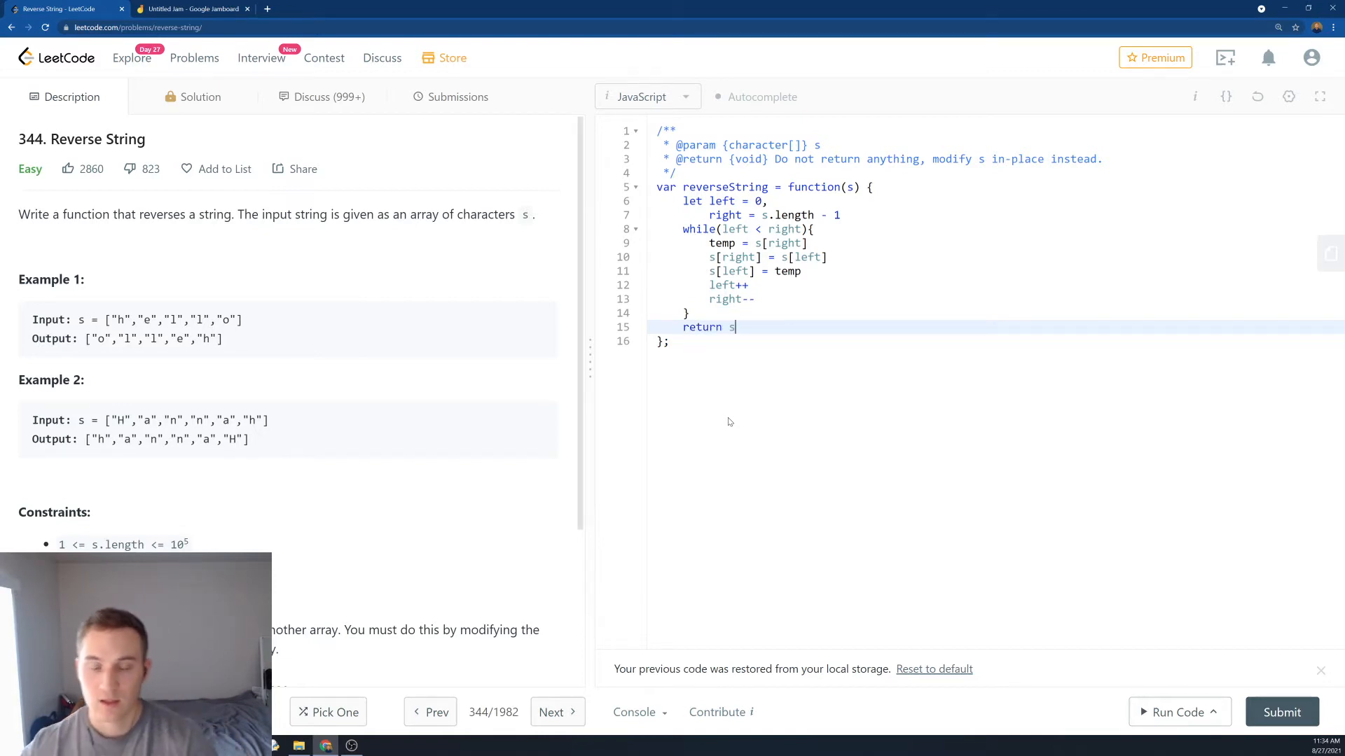
click(1282, 712)
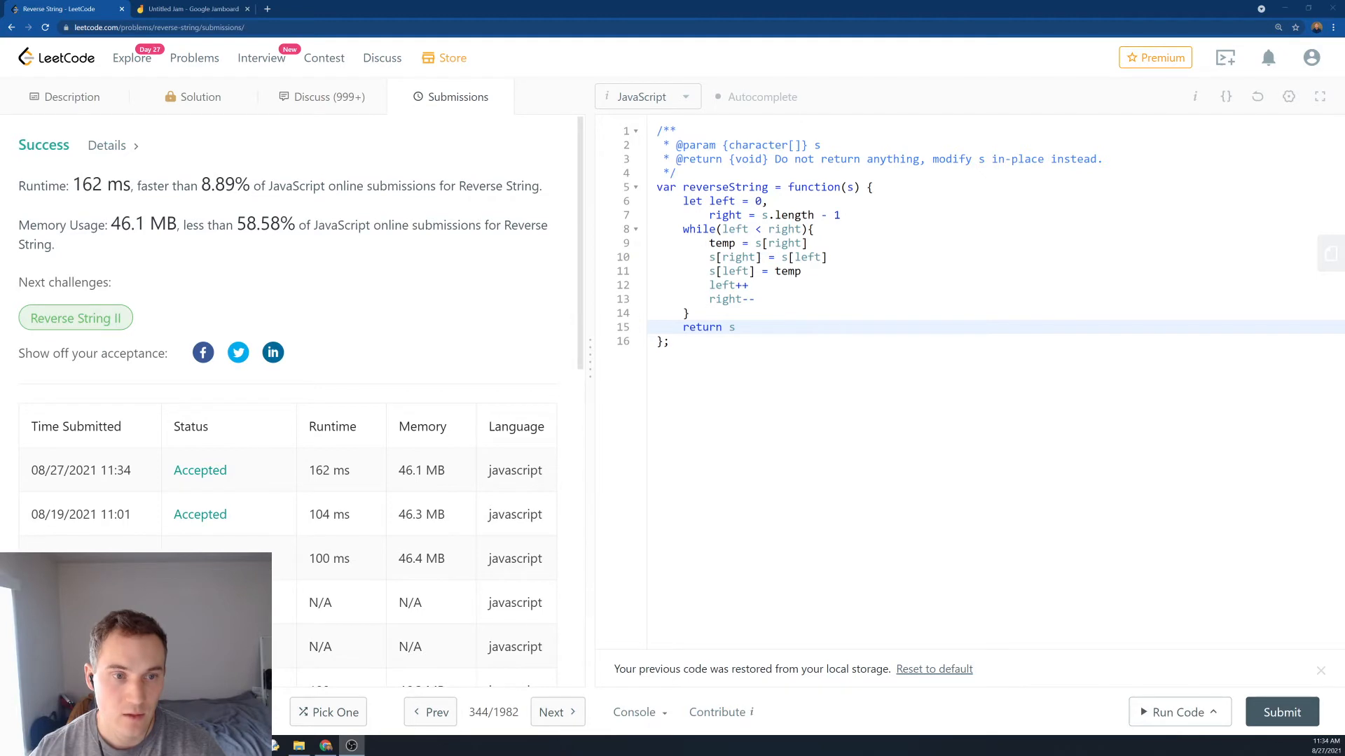
- Review the accepted result's 58.58% memory percentile and return to the Description view
double_click(265, 224)
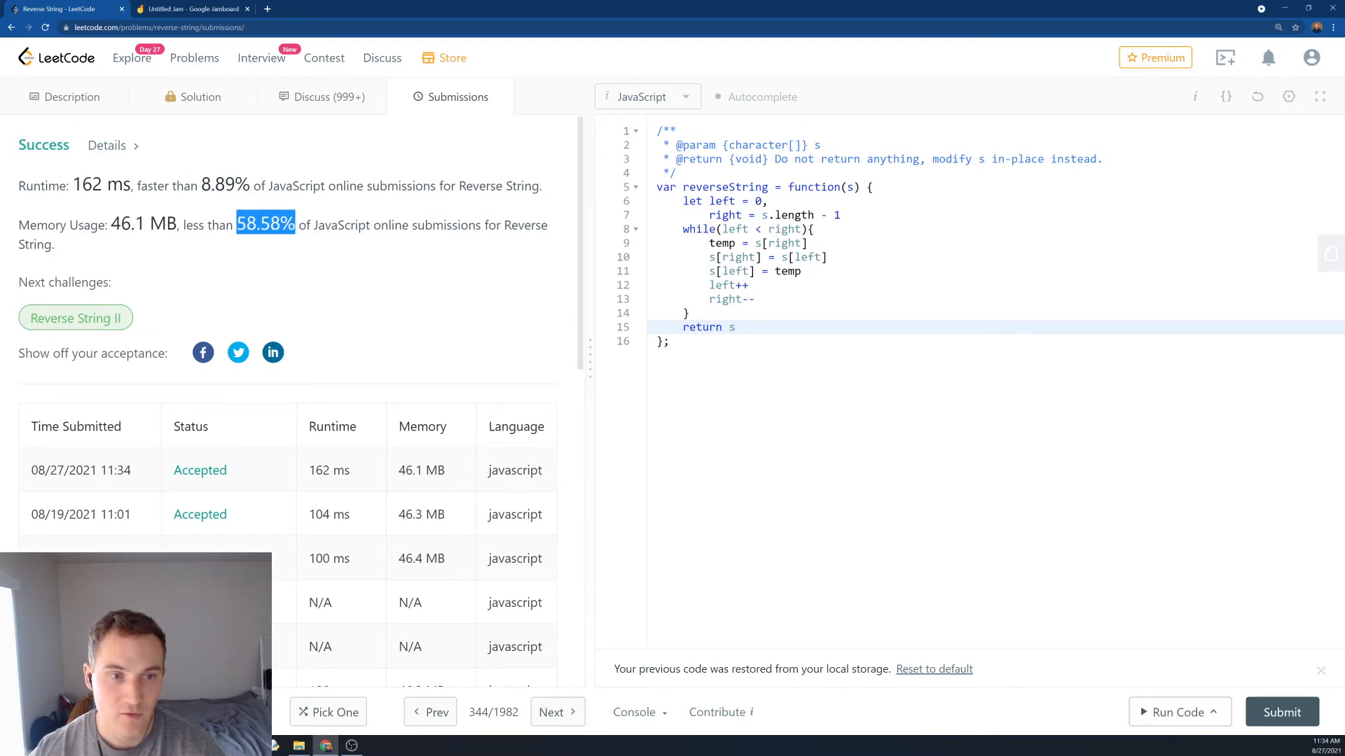
click(71, 96)
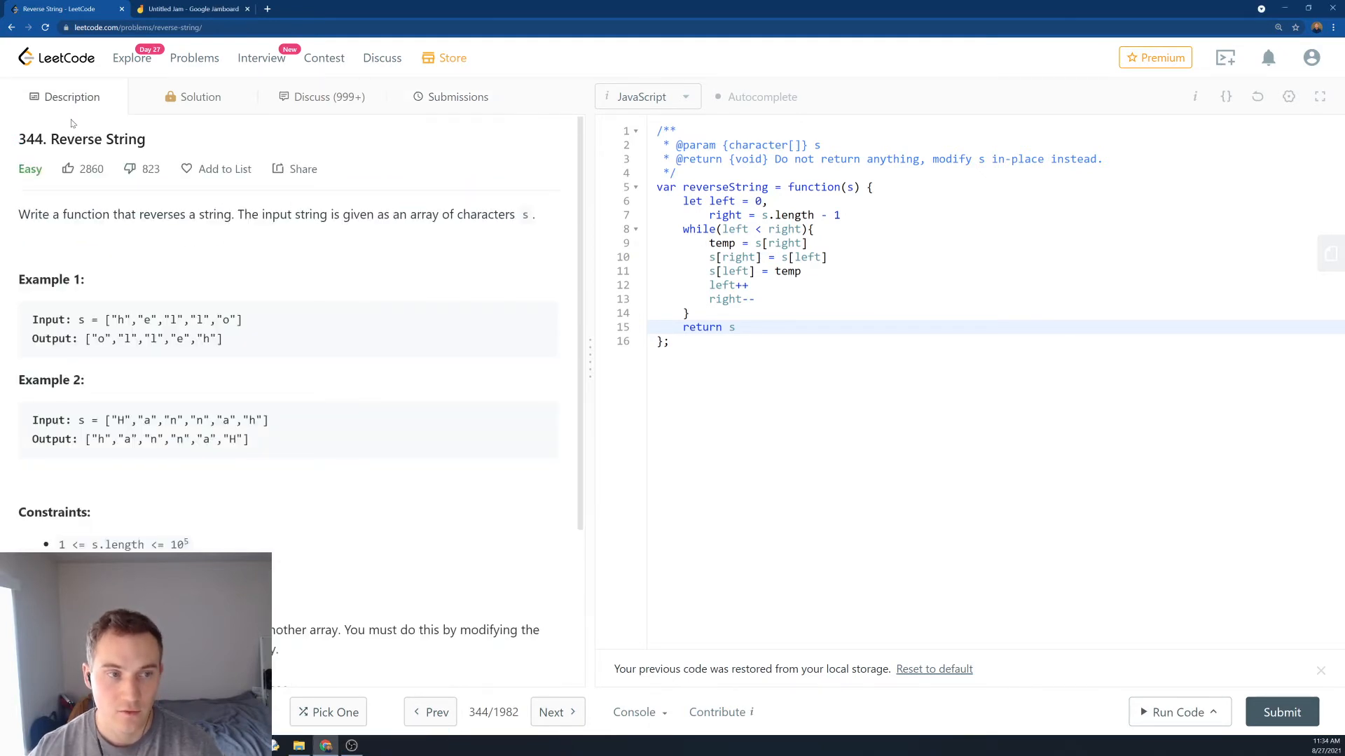